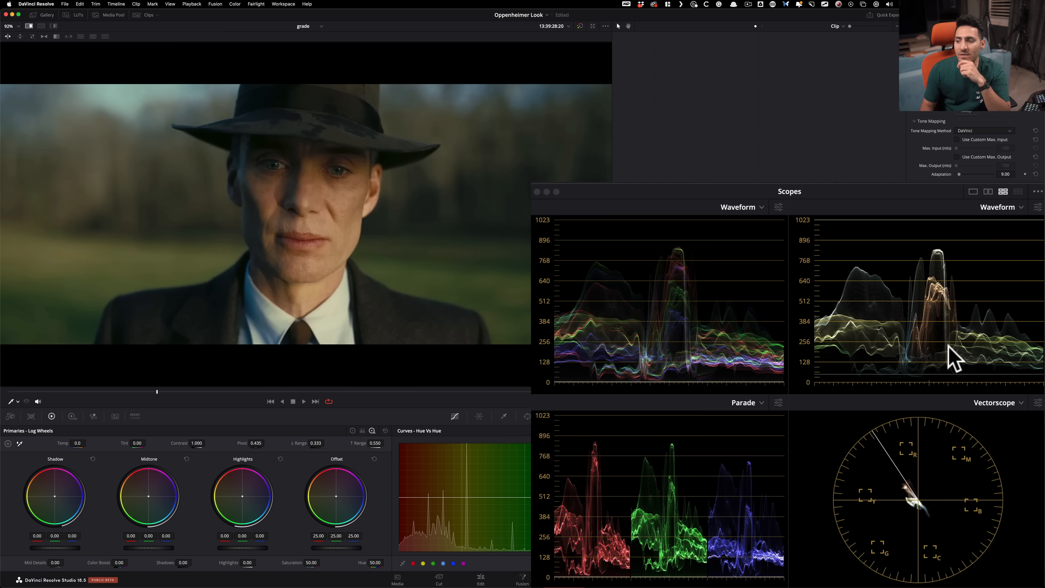
{"action": "mouse_move", "coordinate": [637, 230]}
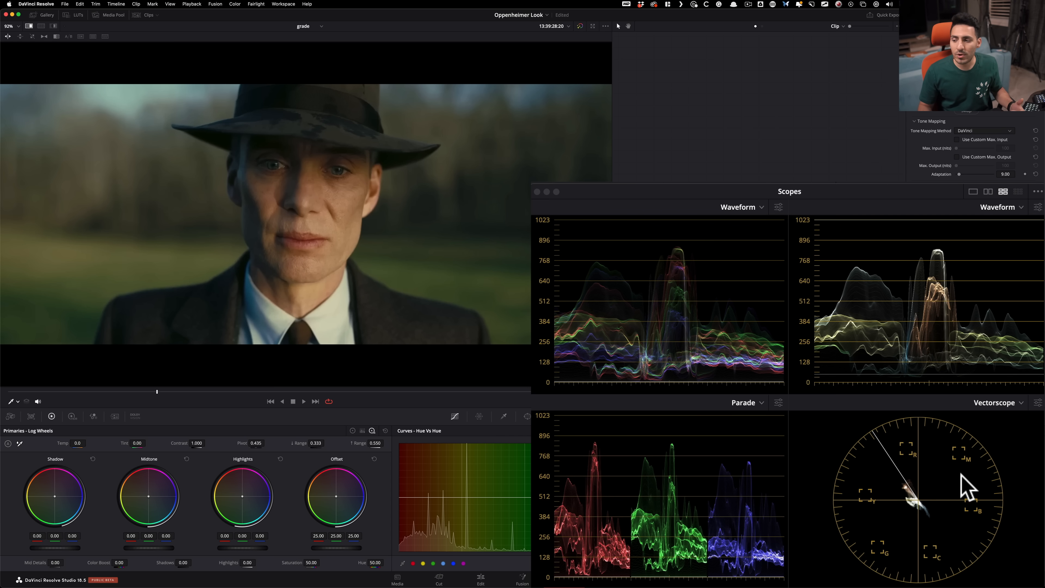
{"action": "mouse_move", "coordinate": [947, 497]}
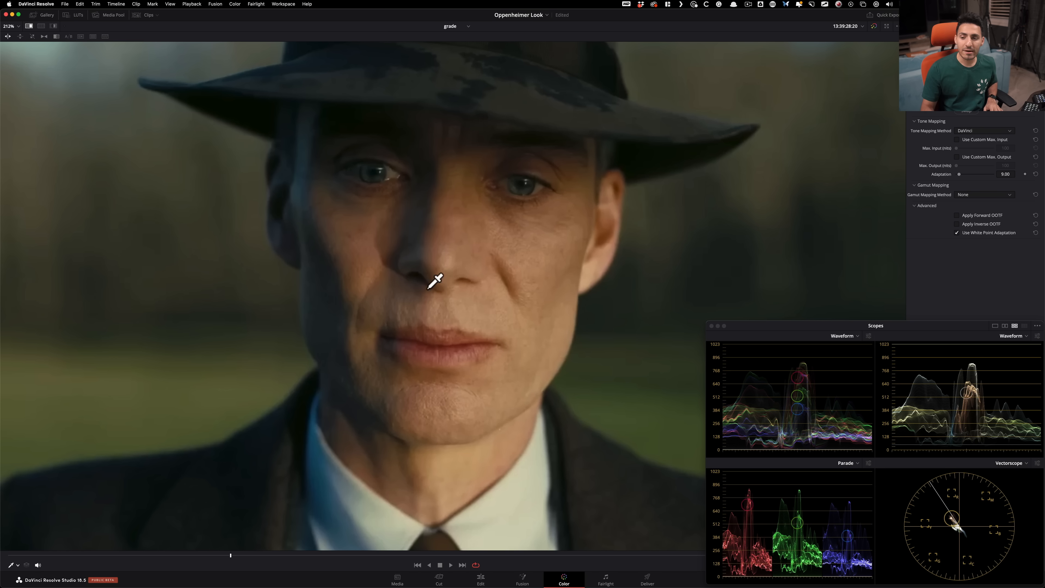
{"action": "mouse_move", "coordinate": [697, 382]}
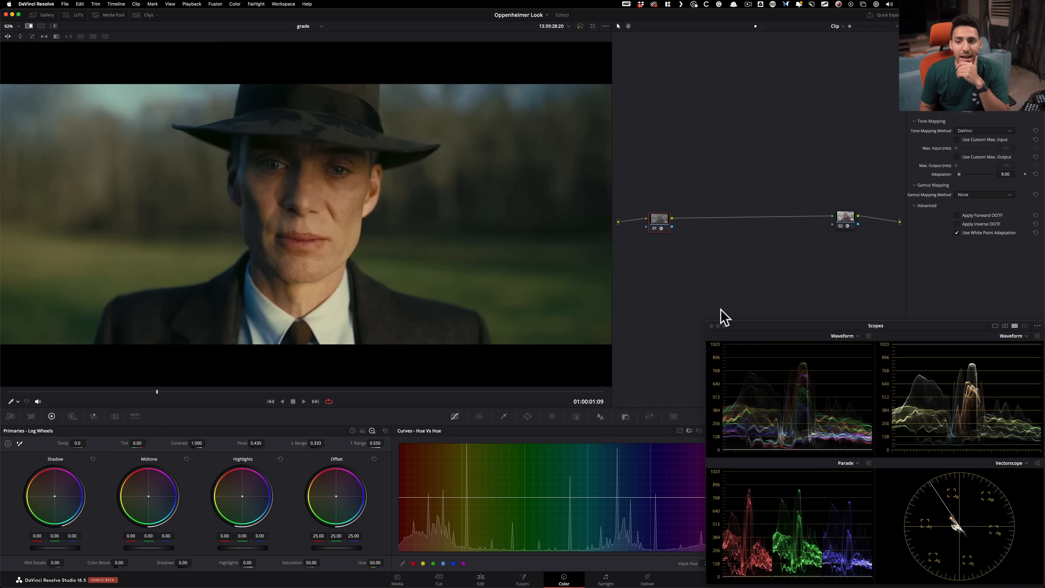
{"action": "mouse_move", "coordinate": [807, 198]}
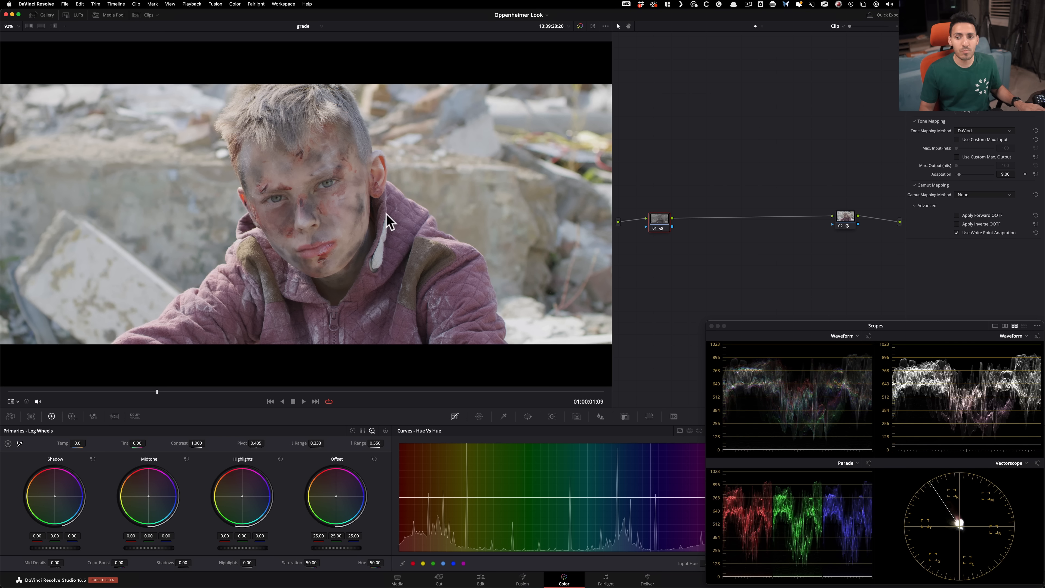
{"action": "mouse_move", "coordinate": [426, 250]}
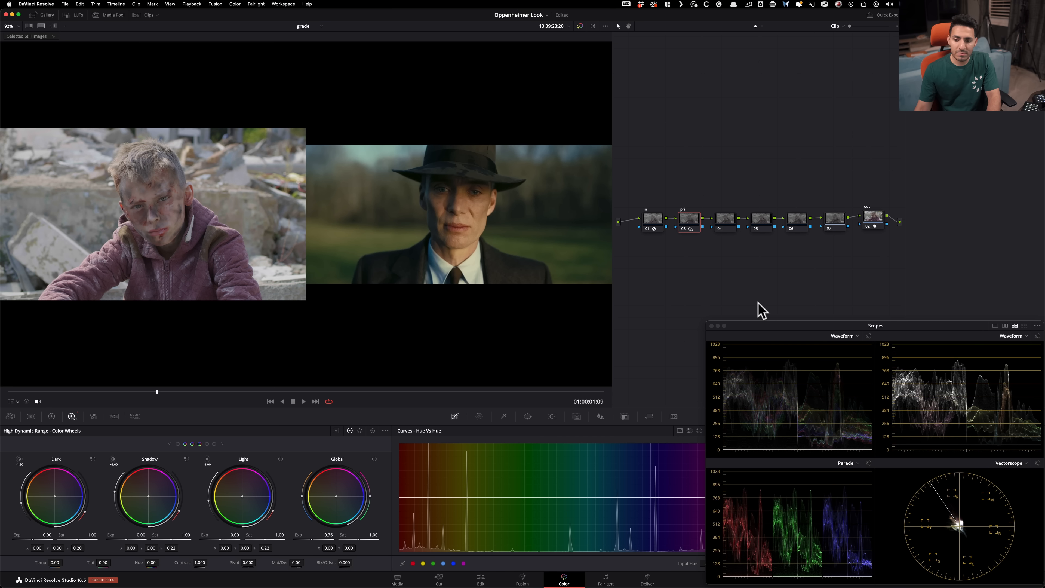
{"action": "mouse_move", "coordinate": [146, 223]}
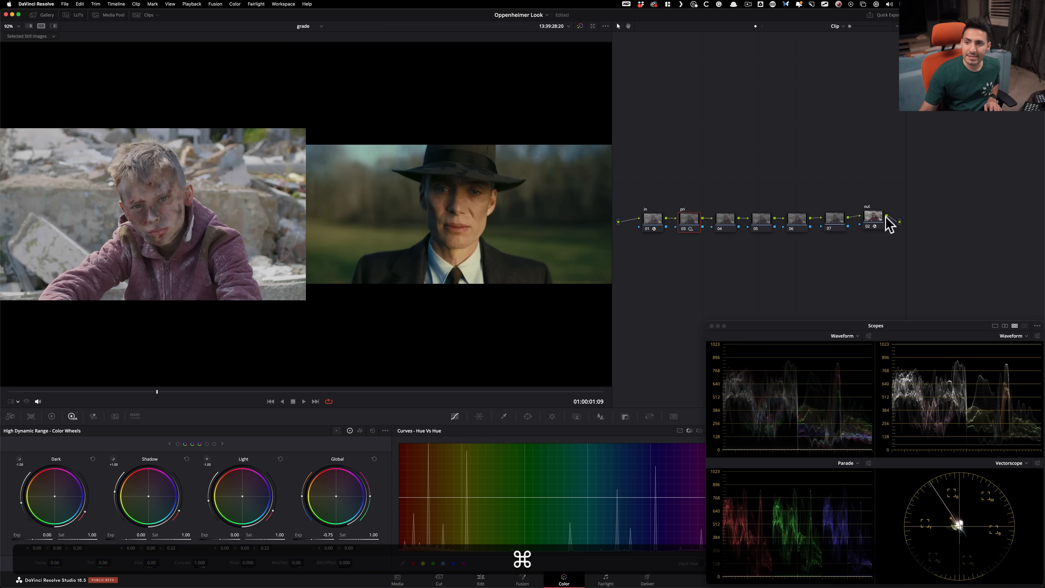
- Set the shadow end of the custom curve, pulling the black point down to deepen shadows
{"action": "left_click", "coordinate": [835, 219]}
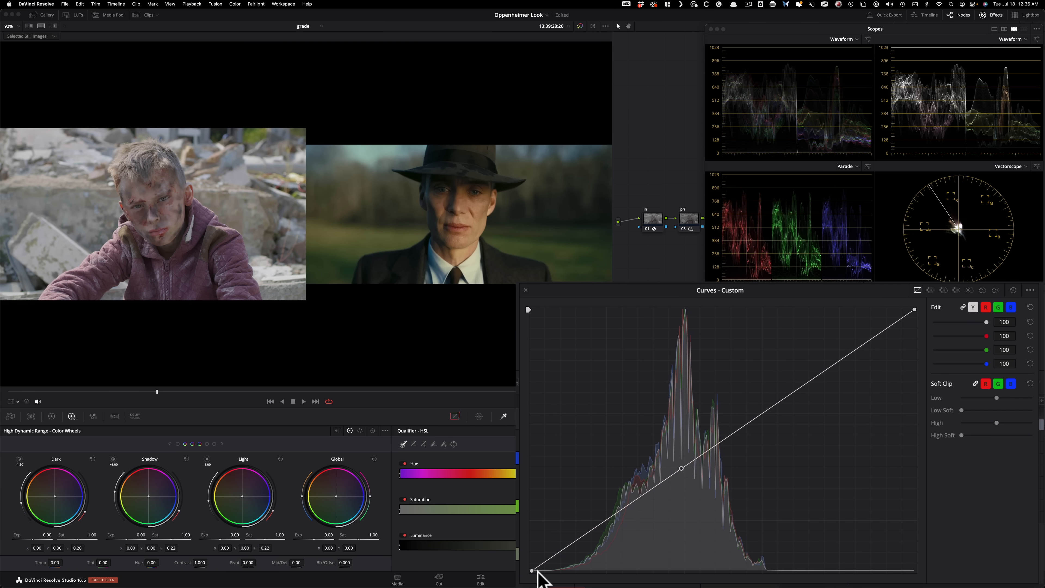
{"action": "left_click_drag", "start_coordinate": [534, 571], "coordinate": [534, 557]}
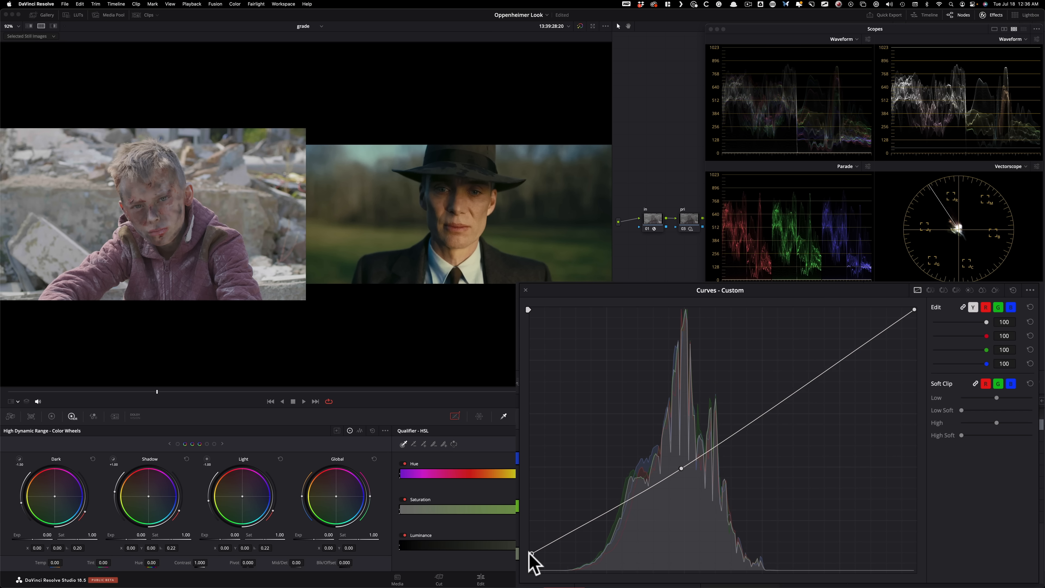
{"action": "left_click_drag", "start_coordinate": [533, 557], "coordinate": [530, 570]}
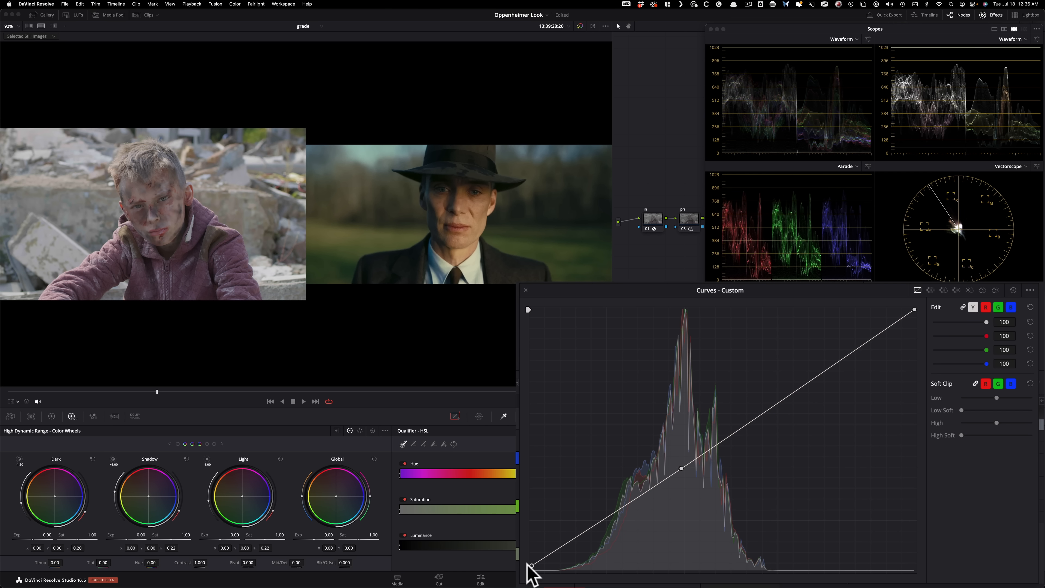
{"action": "left_click_drag", "start_coordinate": [532, 568], "coordinate": [590, 545]}
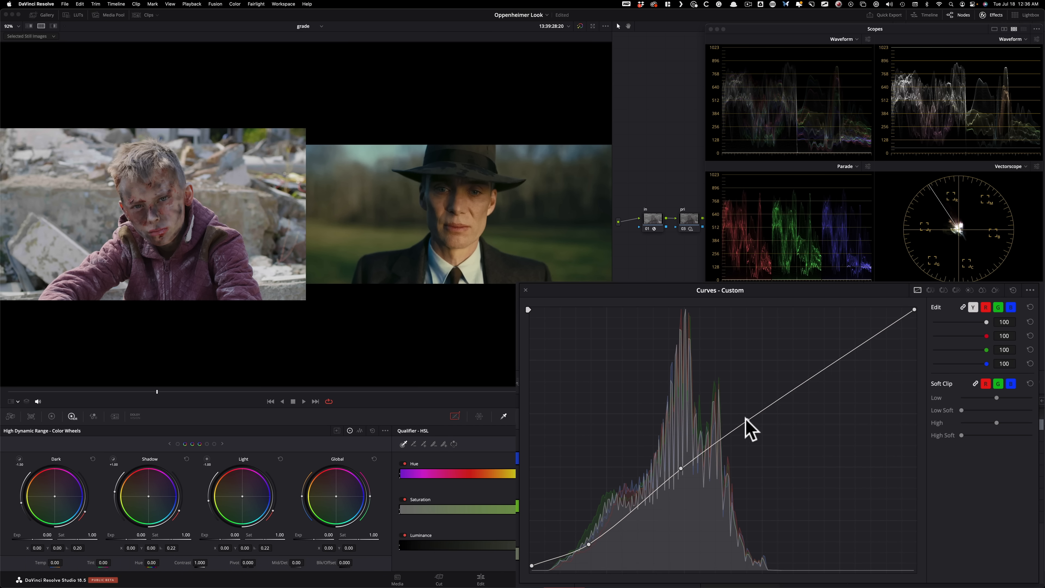
- Raise the upper midtones and highlights to complete a contrast S-curve
{"action": "left_click_drag", "start_coordinate": [750, 426], "coordinate": [743, 410]}
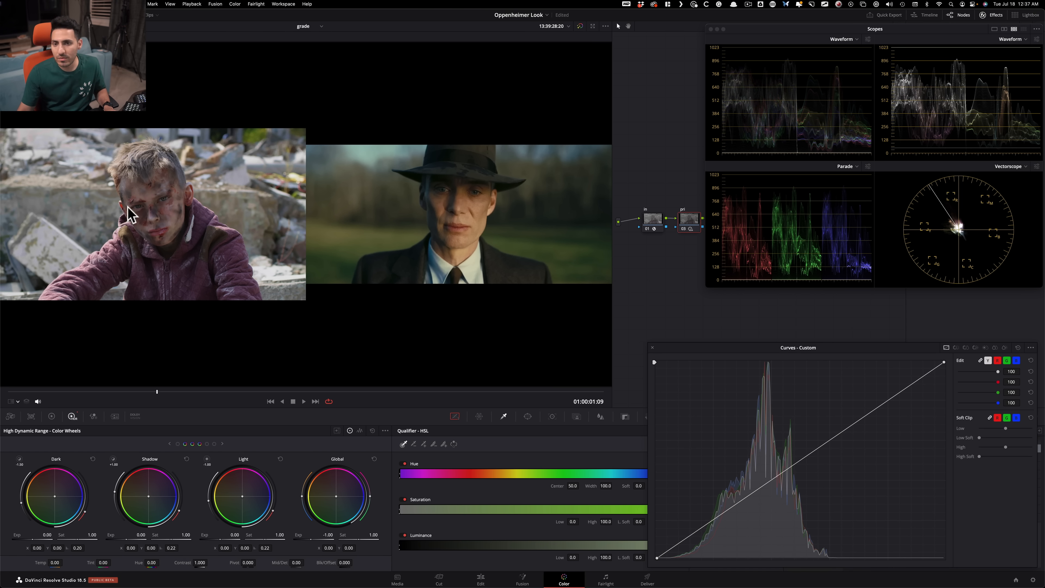
{"action": "mouse_move", "coordinate": [485, 221]}
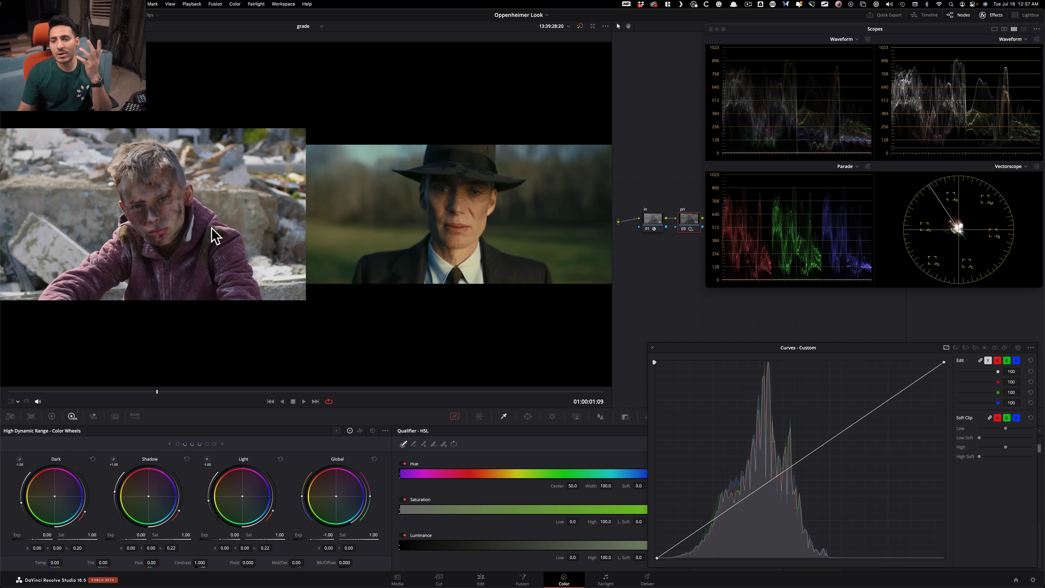
{"action": "mouse_move", "coordinate": [592, 240]}
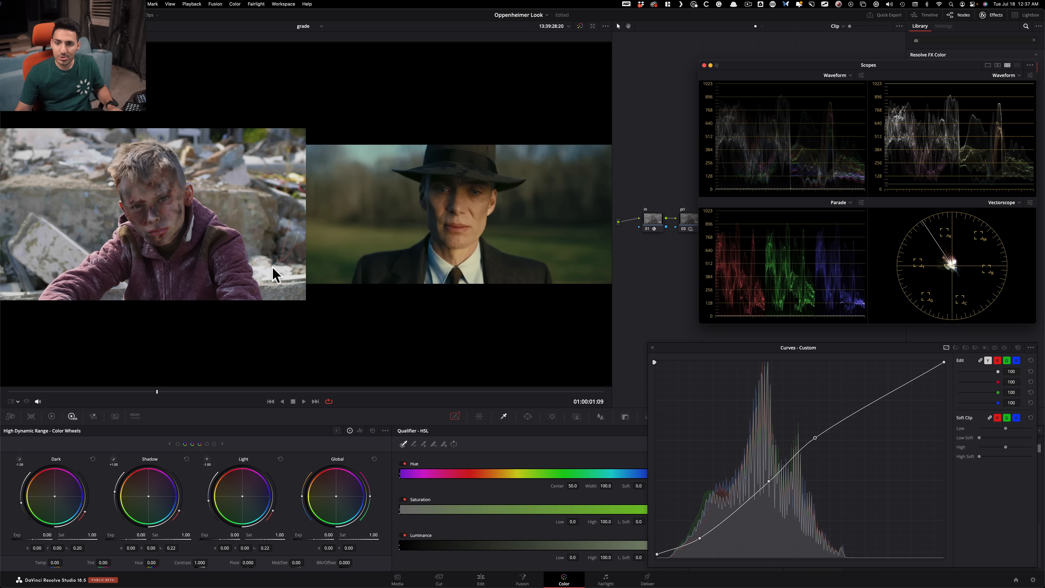
{"action": "left_click_drag", "start_coordinate": [797, 348], "coordinate": [753, 314]}
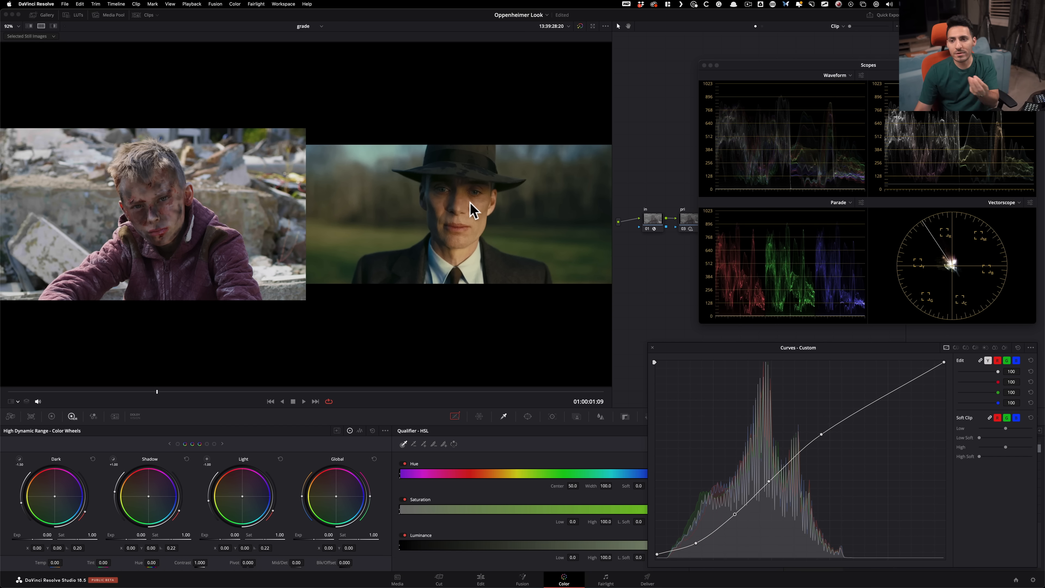
{"action": "mouse_move", "coordinate": [838, 451]}
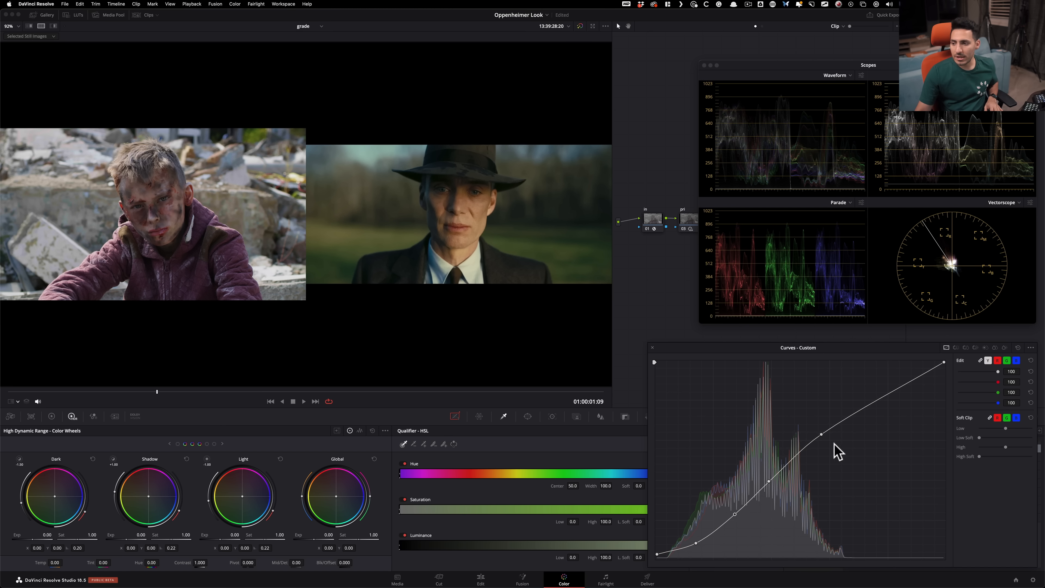
{"action": "left_click_drag", "start_coordinate": [822, 433], "coordinate": [817, 434]}
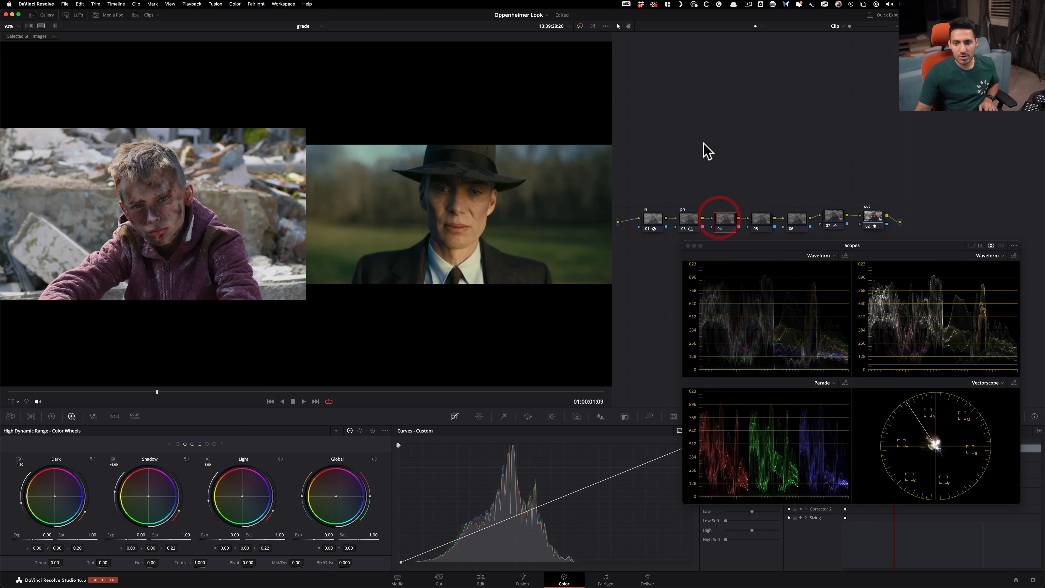
{"action": "mouse_move", "coordinate": [727, 147]}
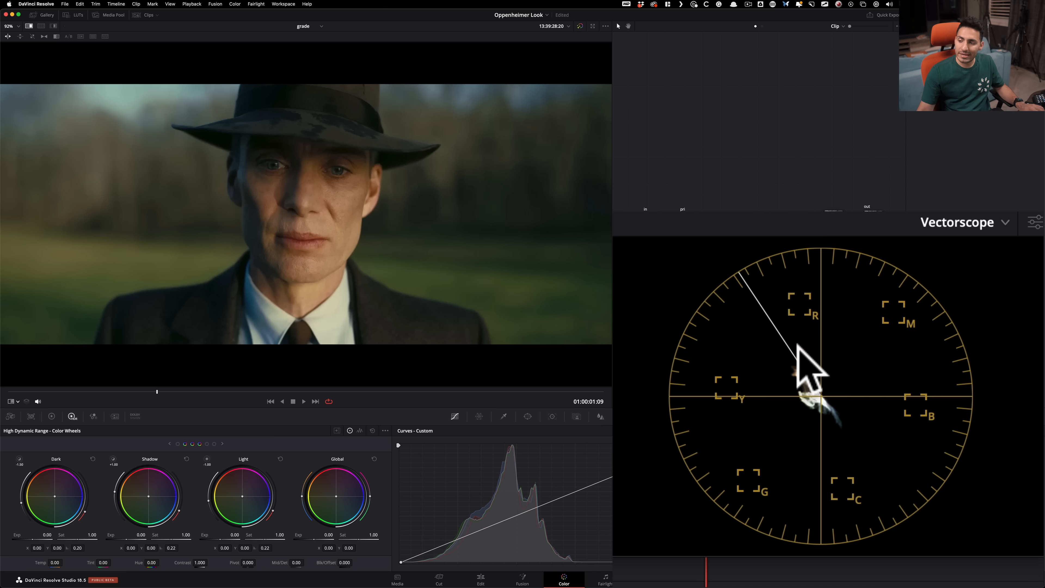
{"action": "mouse_move", "coordinate": [903, 466]}
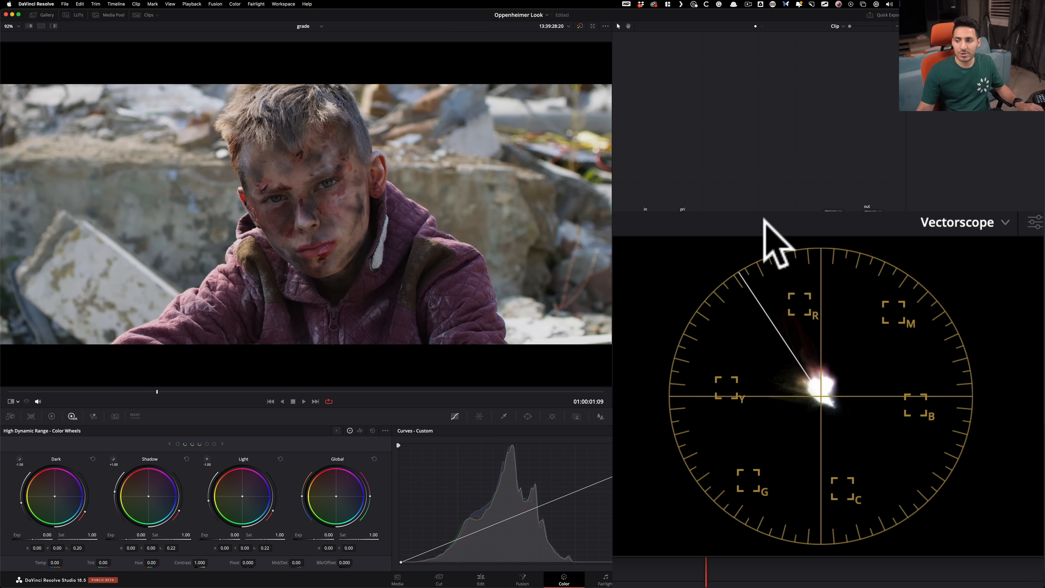
{"action": "mouse_move", "coordinate": [826, 413]}
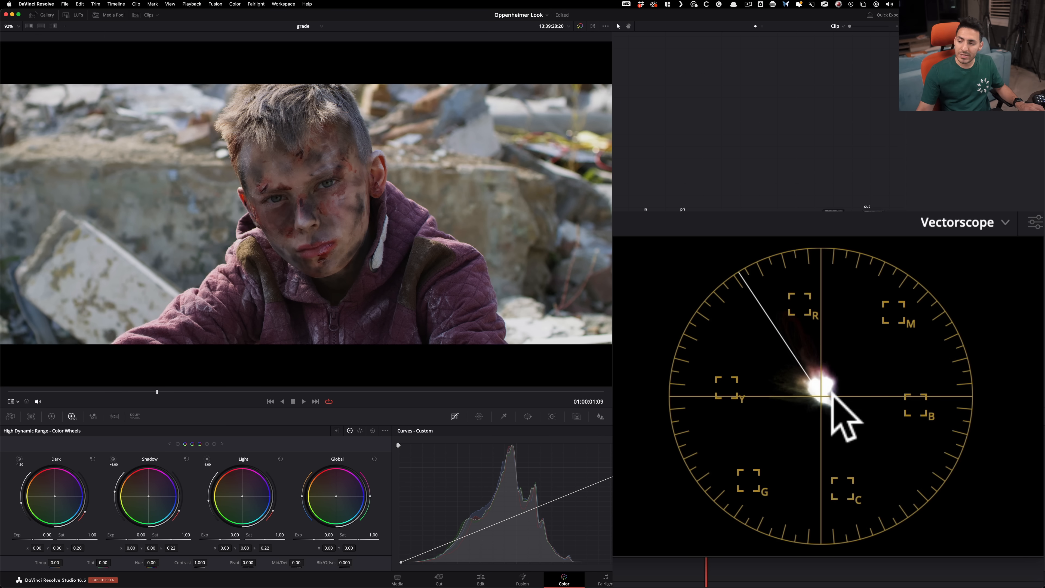
{"action": "mouse_move", "coordinate": [793, 446]}
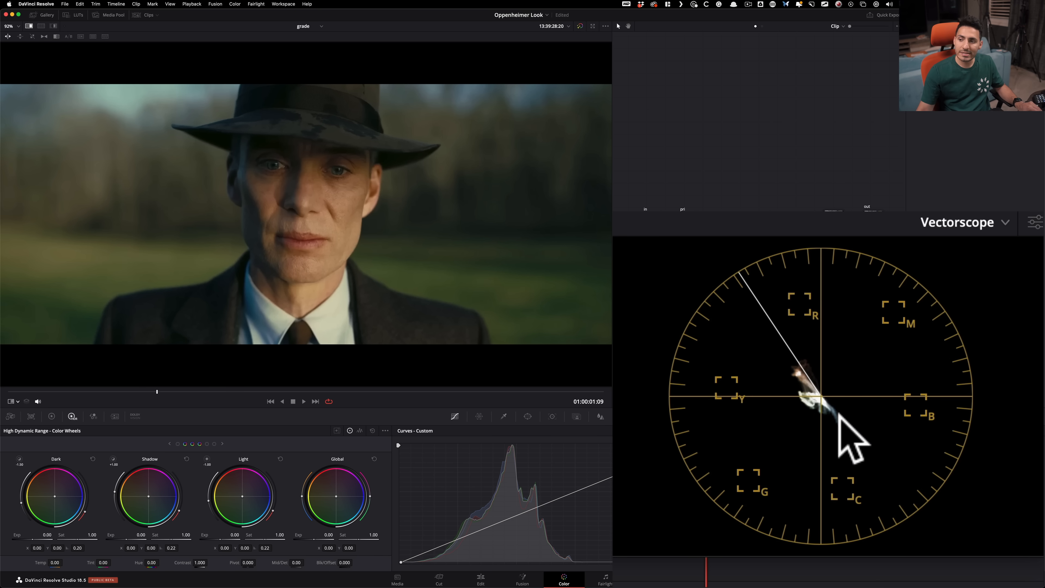
{"action": "mouse_move", "coordinate": [827, 393]}
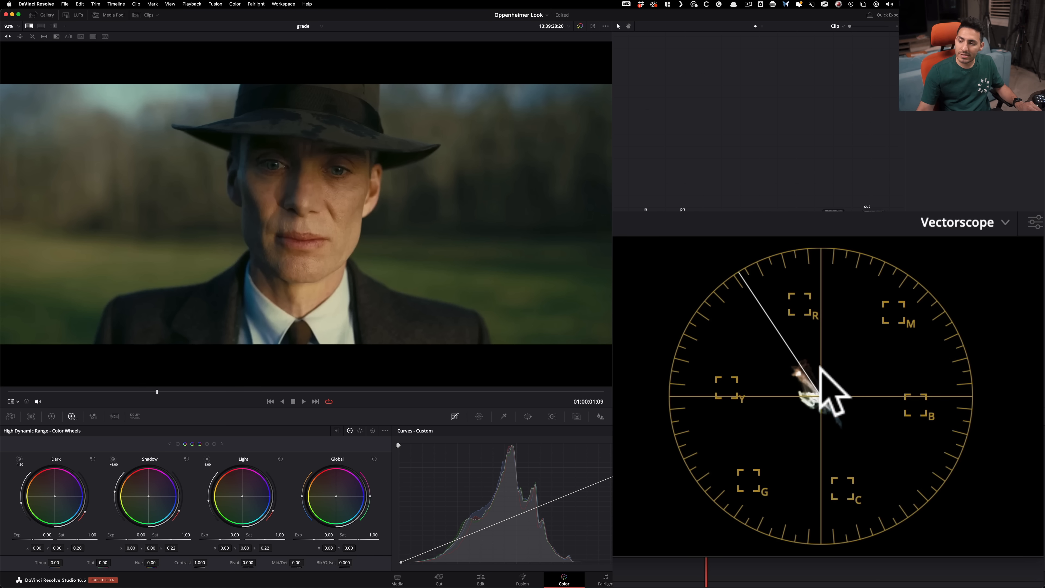
{"action": "mouse_move", "coordinate": [847, 400]}
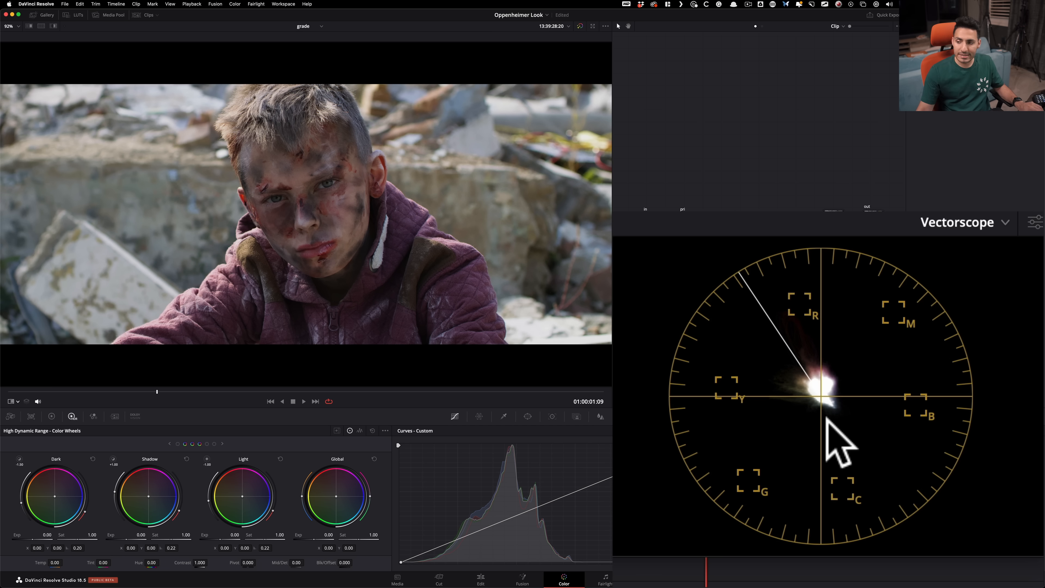
{"action": "mouse_move", "coordinate": [763, 413]}
{"action": "type", "text": "look"}
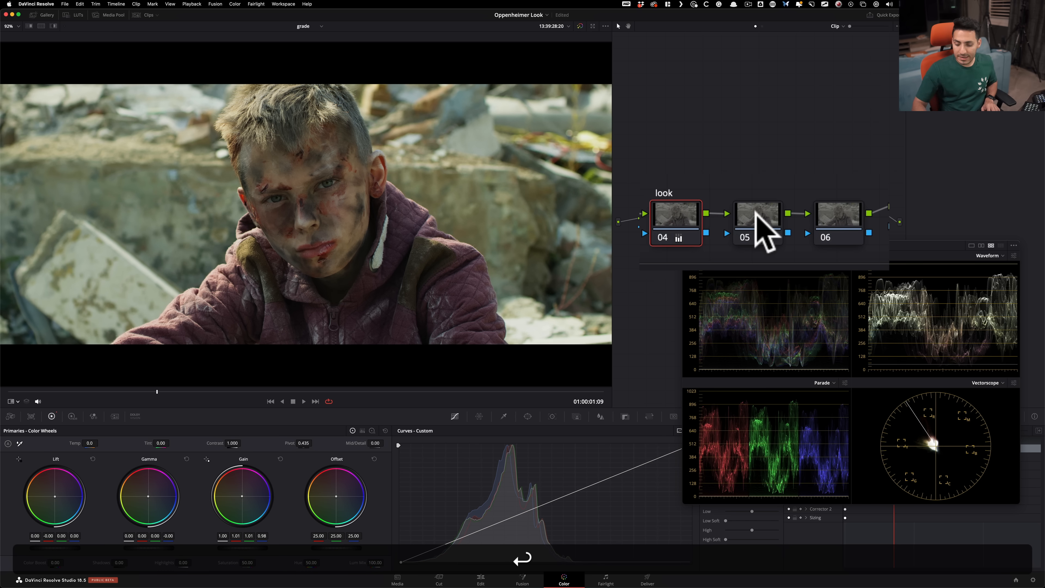
- Label node 04 'look' and give it a slight warm gain shift
{"action": "type", "text": "win"}
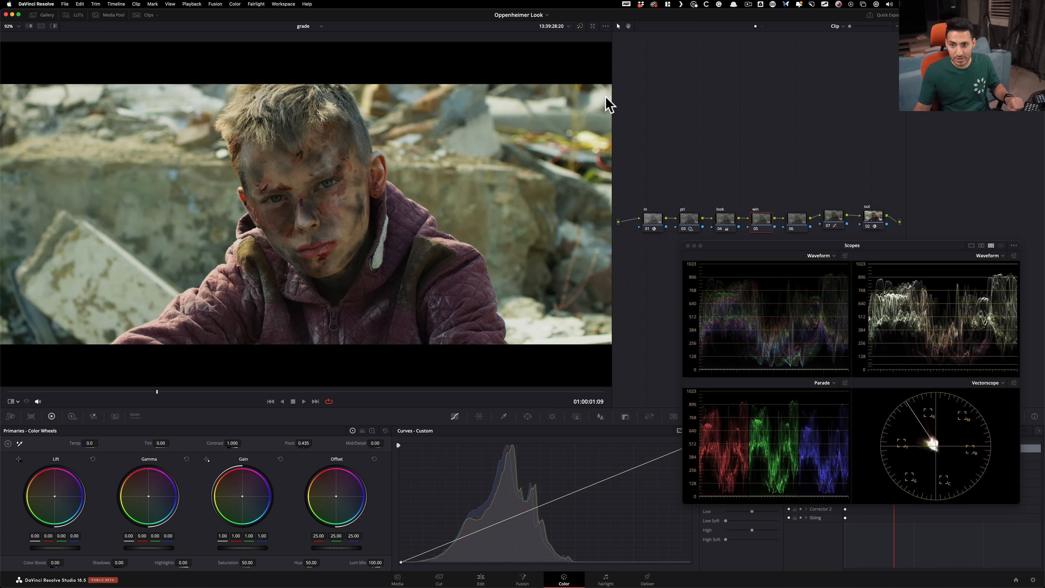
{"action": "left_click", "coordinate": [527, 416]}
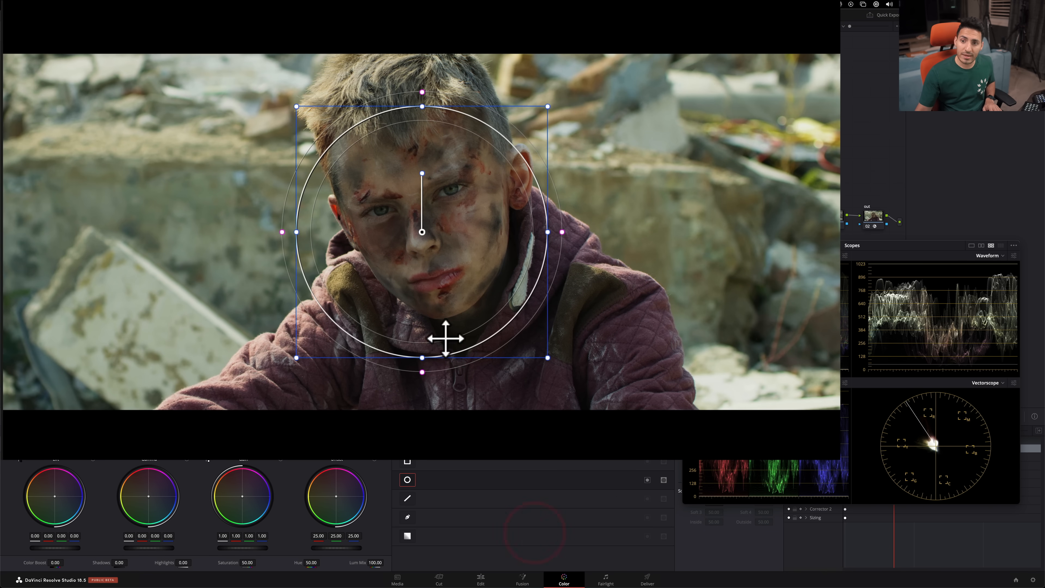
- Reshape the circle window into a tilted oval fitted around the boy's face
{"action": "left_click_drag", "start_coordinate": [562, 232], "coordinate": [481, 232]}
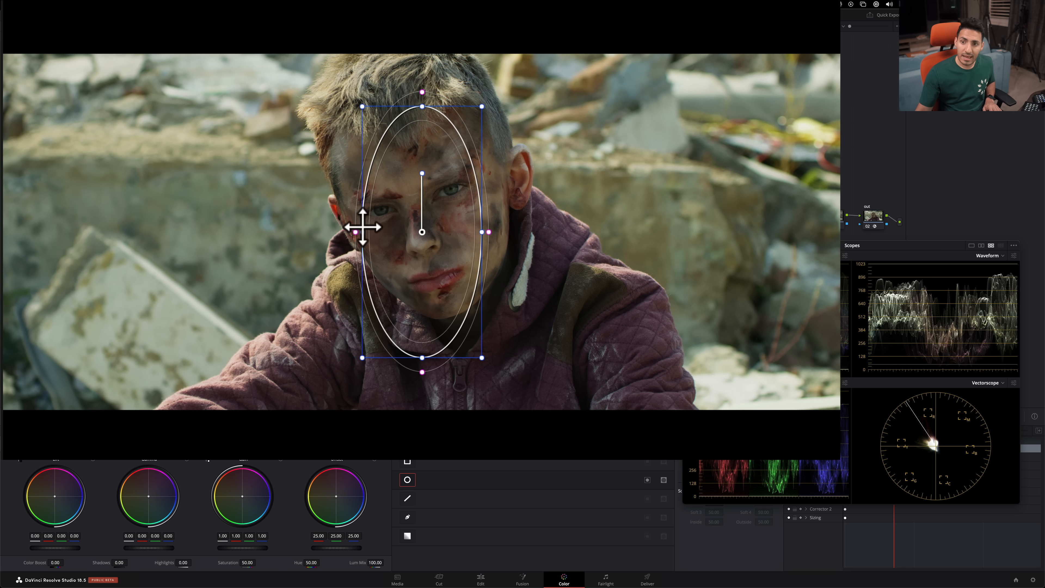
{"action": "left_click_drag", "start_coordinate": [360, 226], "coordinate": [413, 138]}
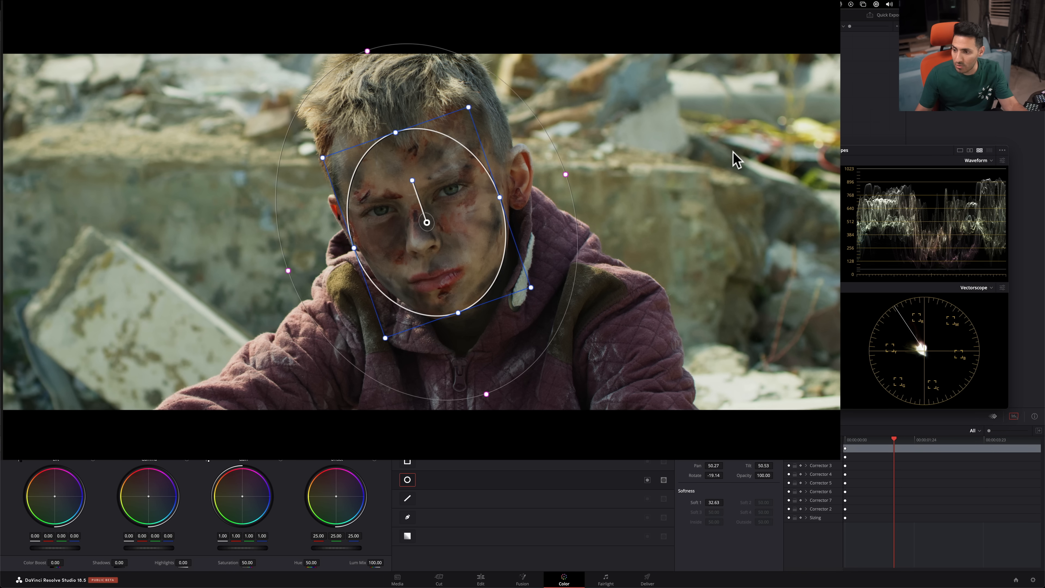
- Lower the gamma master to about -0.07 to darken the face midtones
{"action": "left_click_drag", "start_coordinate": [369, 46], "coordinate": [370, 56]}
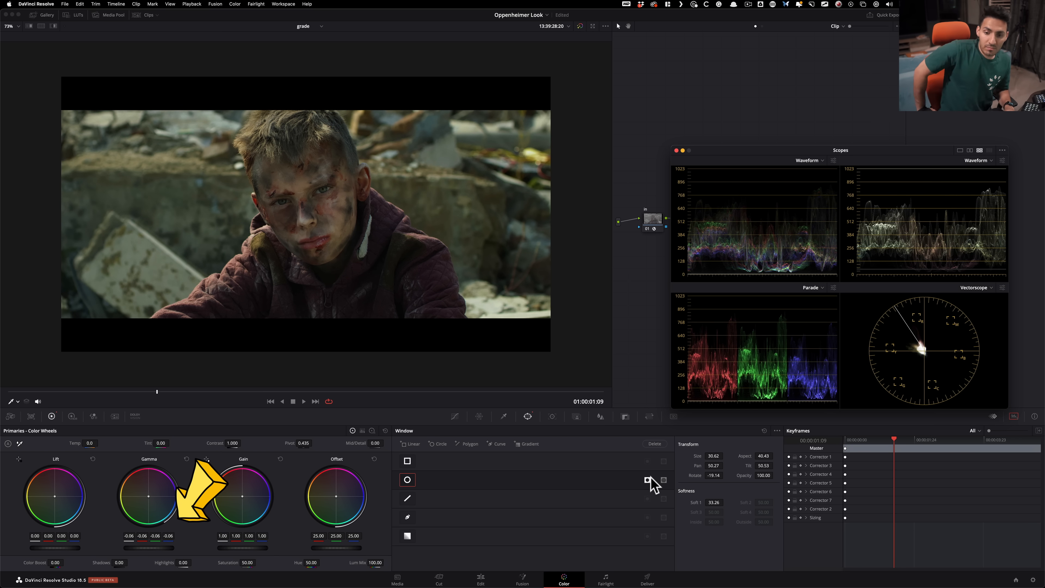
{"action": "left_click_drag", "start_coordinate": [149, 493], "coordinate": [143, 507]}
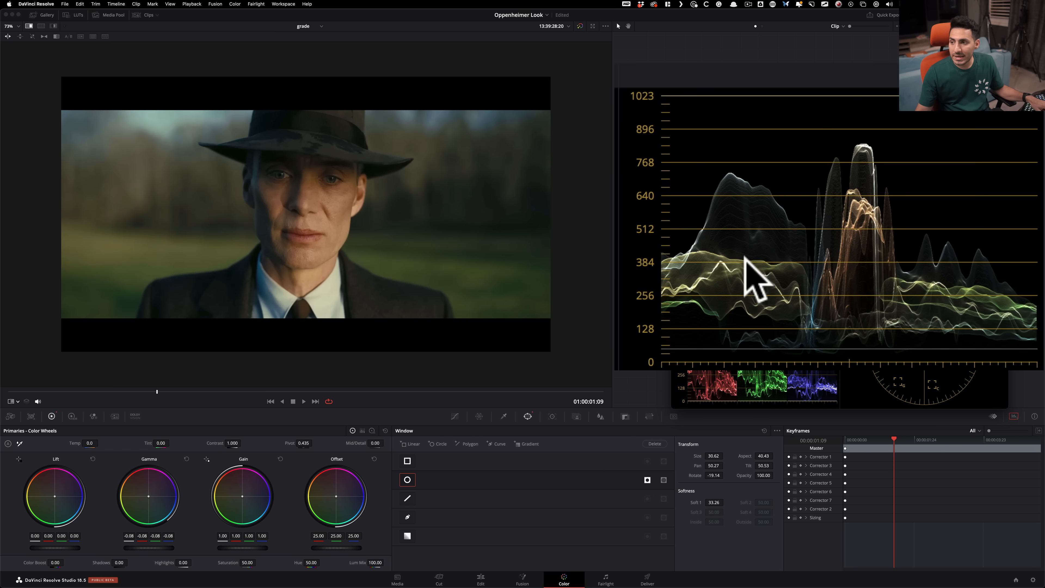
{"action": "mouse_move", "coordinate": [185, 287]}
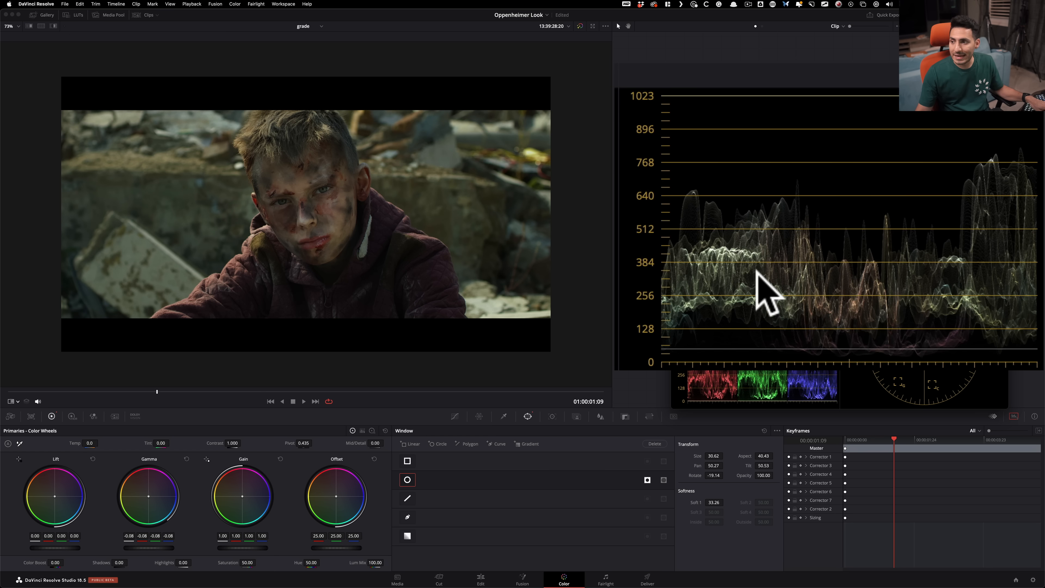
{"action": "mouse_move", "coordinate": [804, 323]}
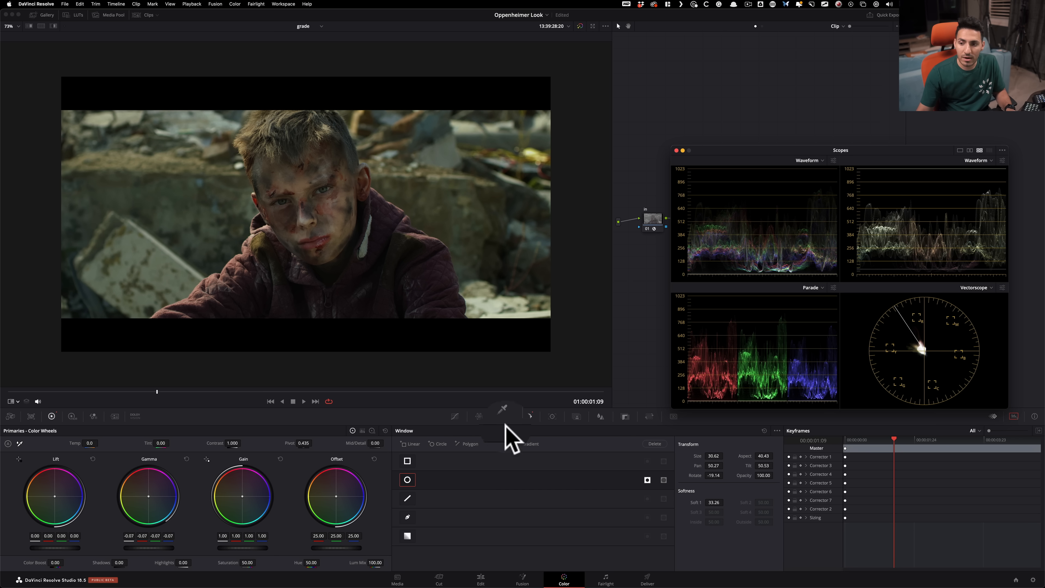
- Track the face window forward and backward through the clip
{"action": "left_click", "coordinate": [435, 443]}
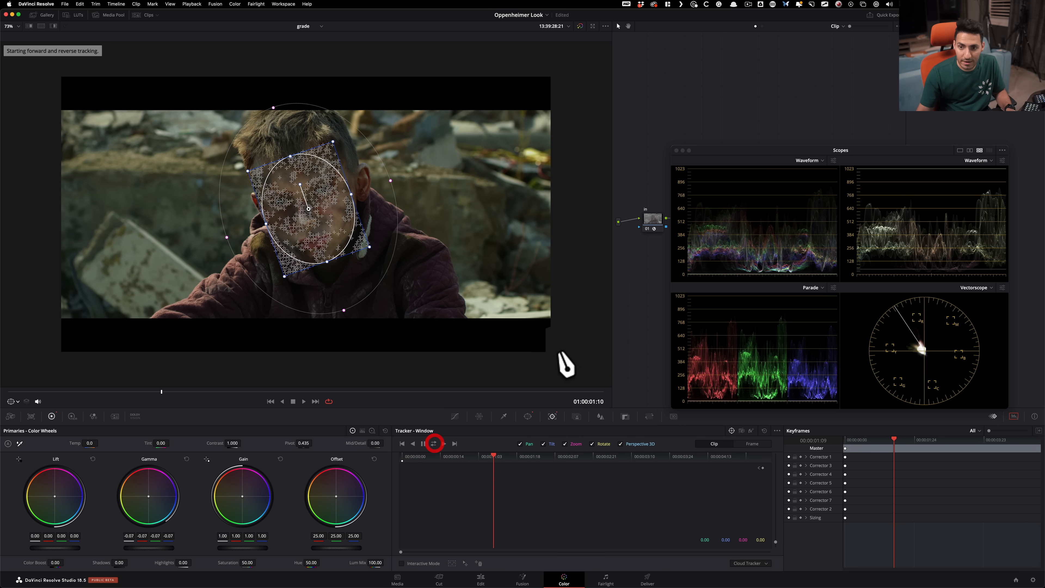
{"action": "left_click", "coordinate": [435, 443]}
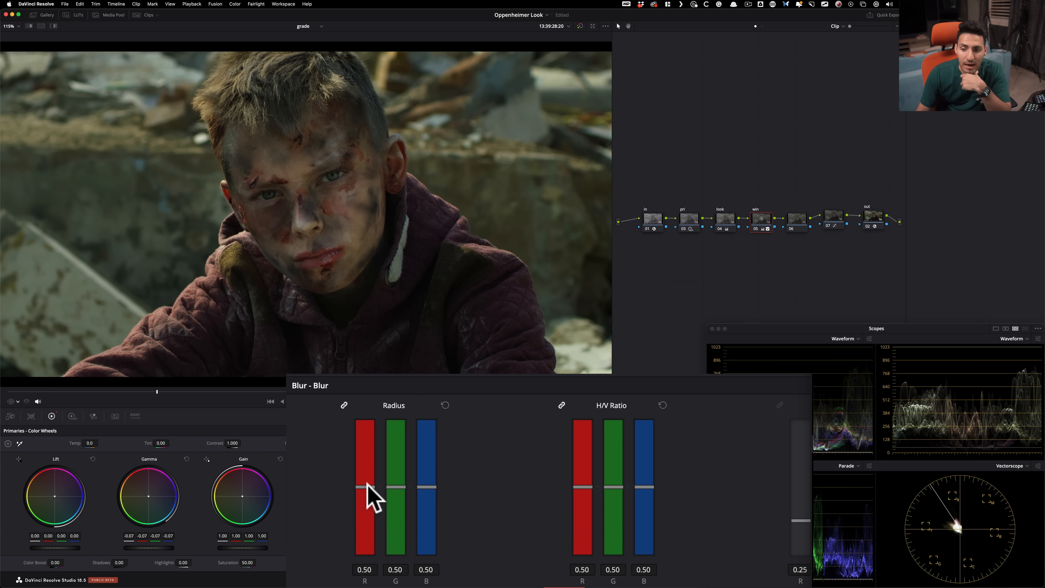
- Raise the blur radius from 0.50 to about 0.58 for a gentle softening
{"action": "left_click_drag", "start_coordinate": [365, 496], "coordinate": [373, 457]}
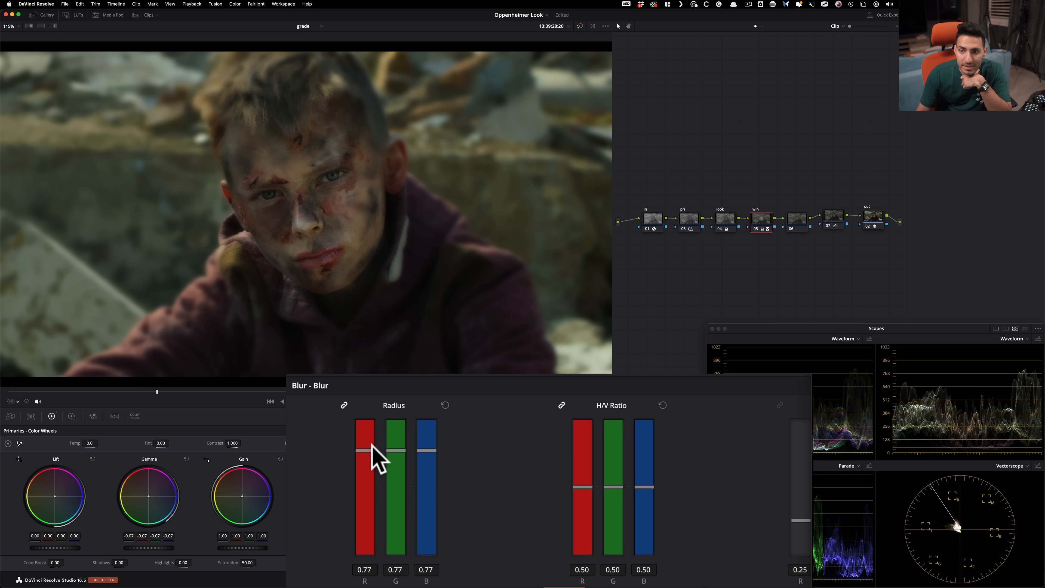
{"action": "left_click_drag", "start_coordinate": [374, 457], "coordinate": [373, 473]}
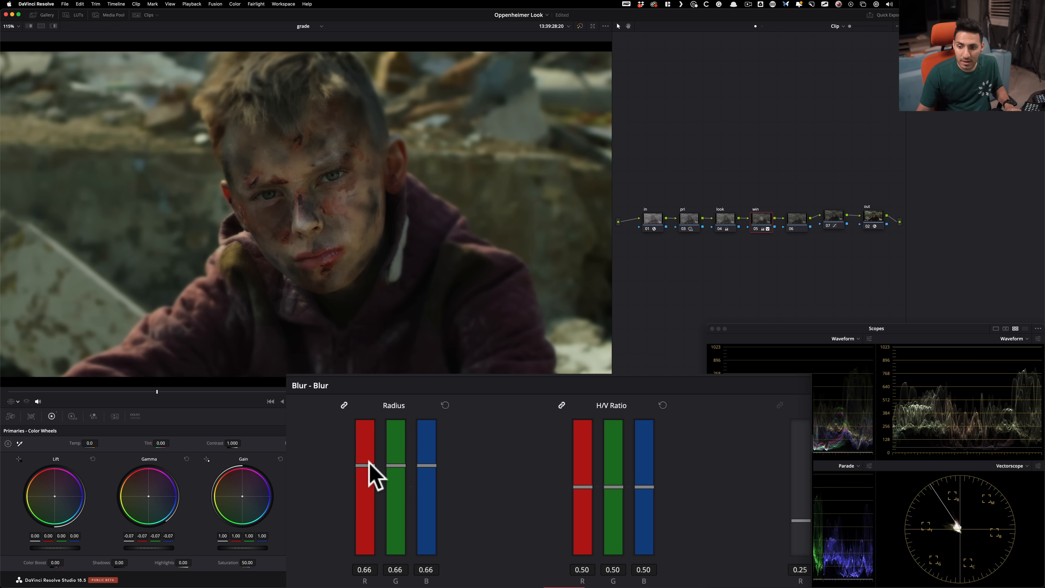
{"action": "left_click_drag", "start_coordinate": [365, 467], "coordinate": [365, 483]}
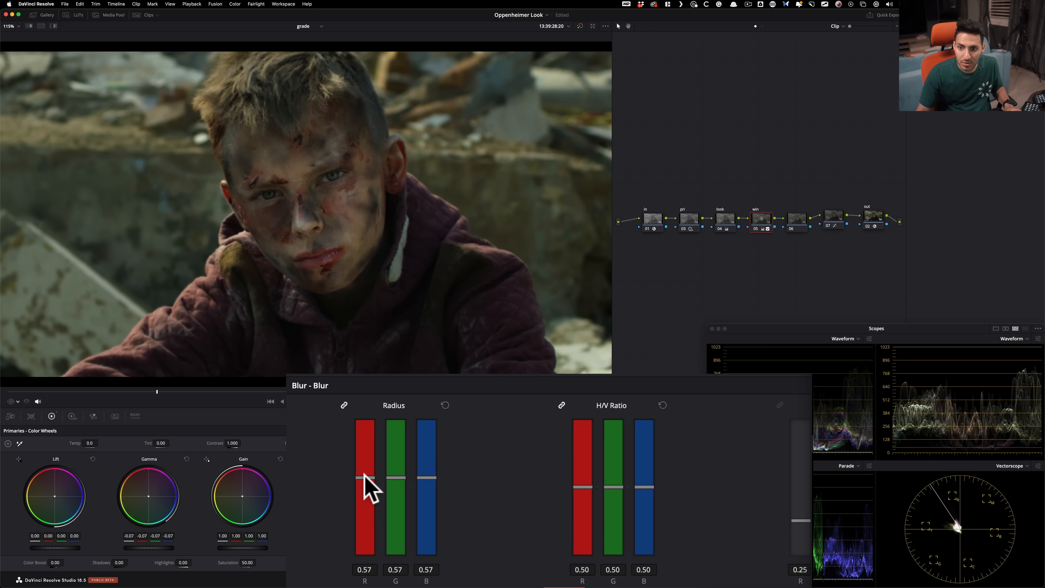
{"action": "left_click_drag", "start_coordinate": [364, 487], "coordinate": [365, 480]}
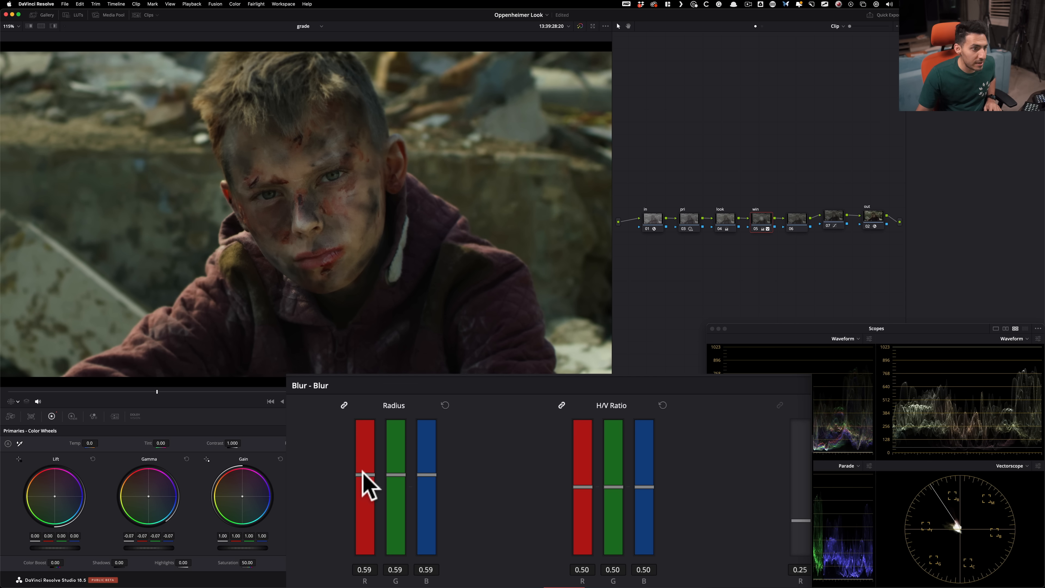
{"action": "left_click_drag", "start_coordinate": [365, 477], "coordinate": [365, 480]}
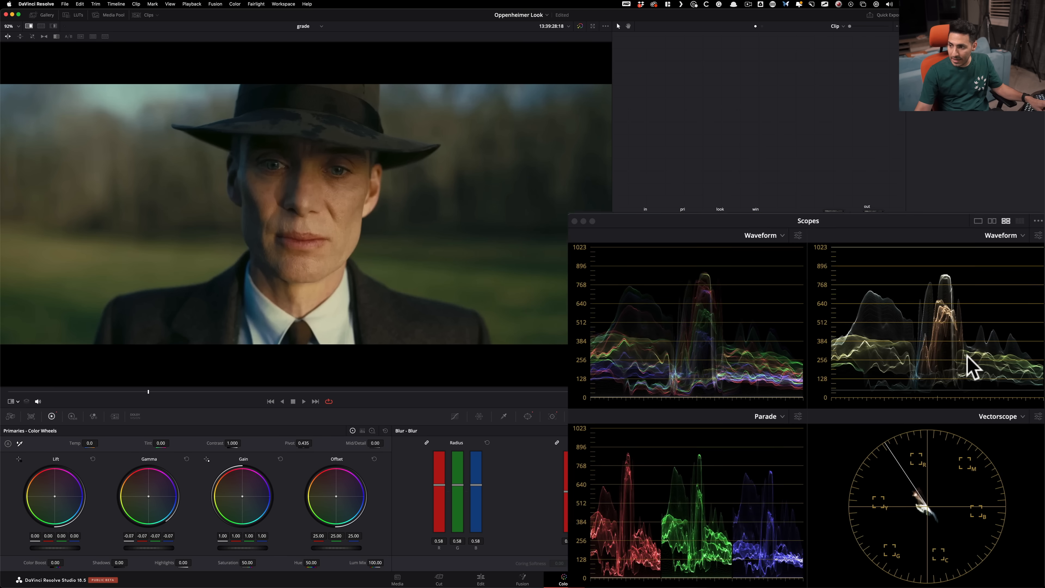
{"action": "left_click_drag", "start_coordinate": [807, 220], "coordinate": [788, 190]}
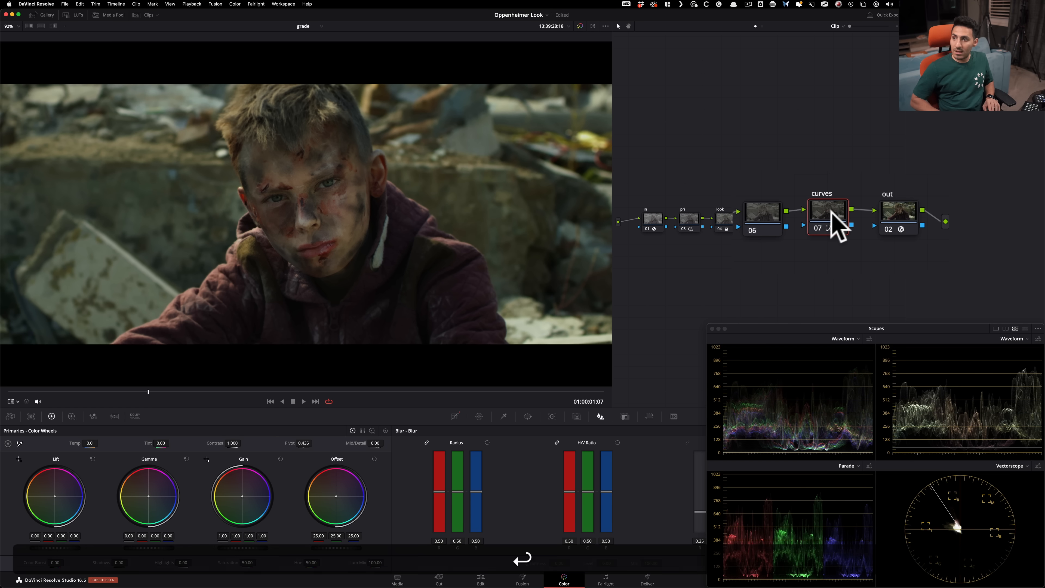
- Add a Relight effect to node 06, aim the light at the boy's face and disable the map preview
{"action": "left_click", "coordinate": [762, 211]}
{"action": "type", "text": "reli"}
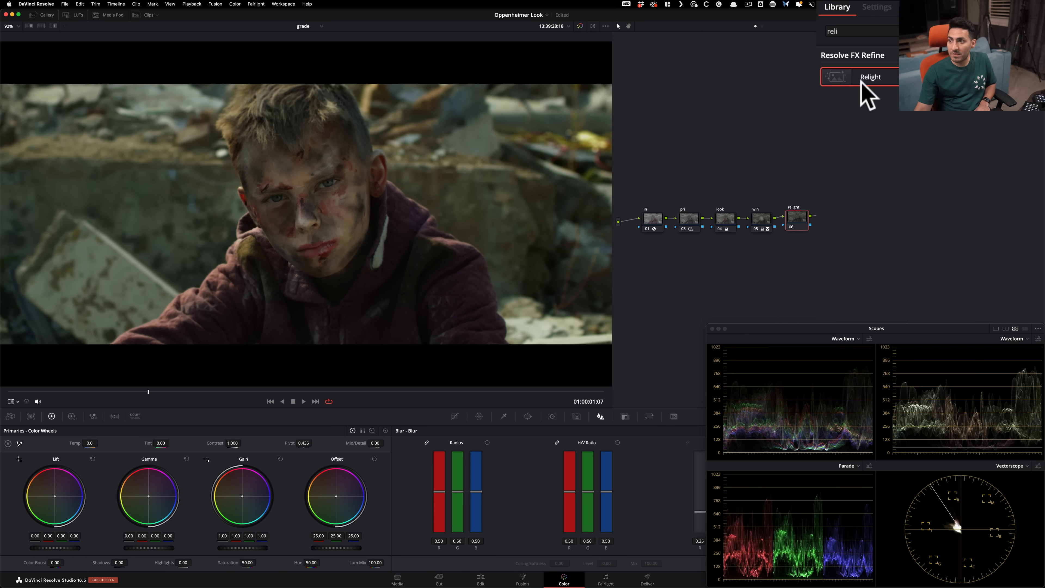
{"action": "left_click", "coordinate": [876, 7]}
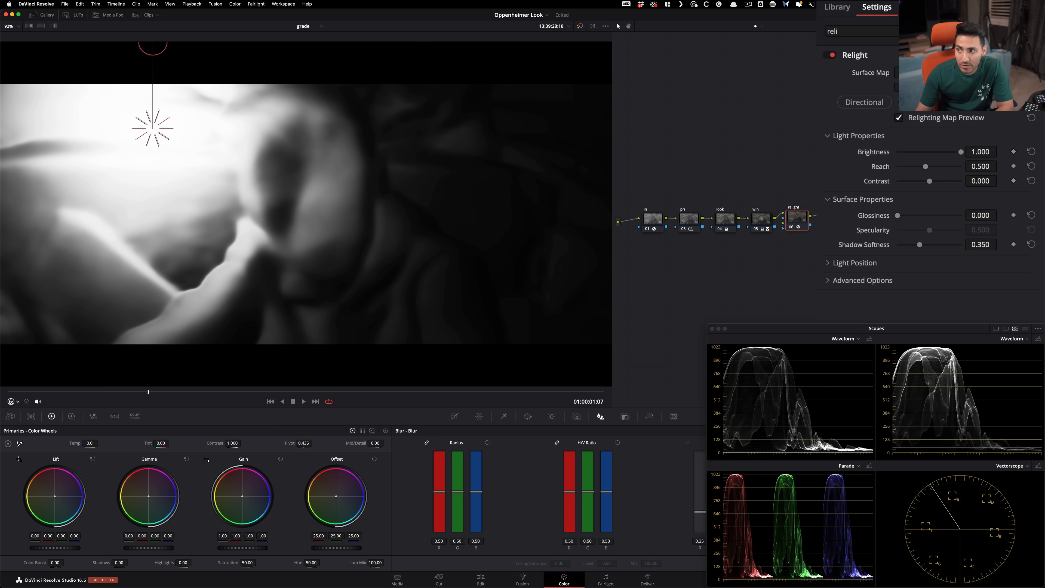
{"action": "left_click", "coordinate": [864, 101]}
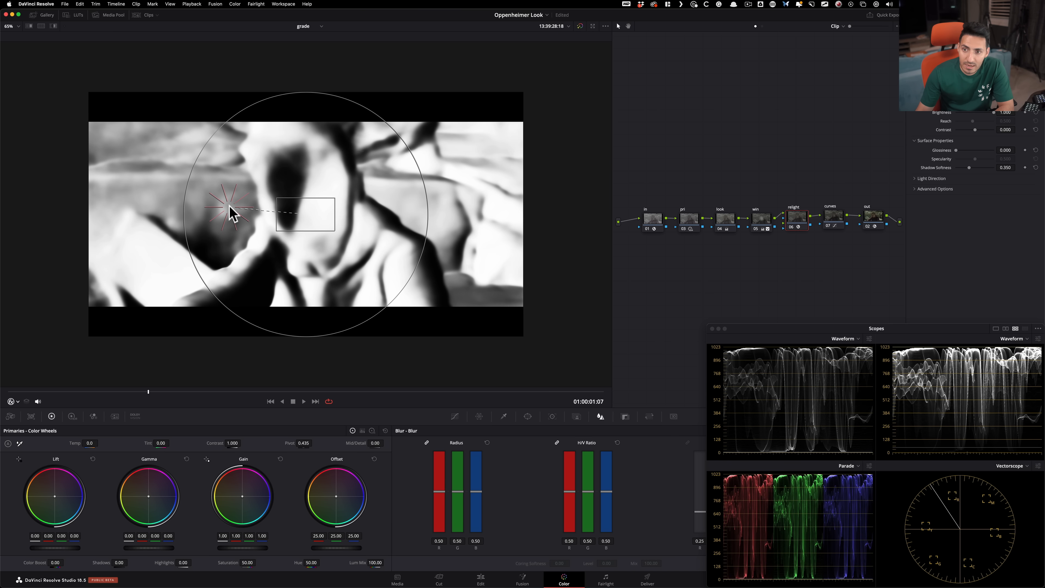
{"action": "left_click", "coordinate": [228, 205]}
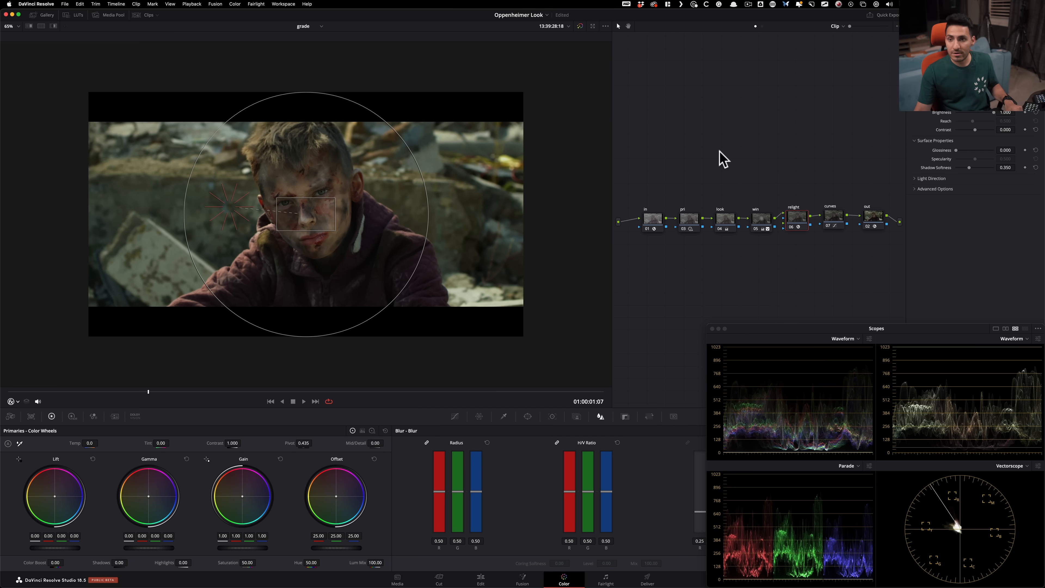
{"action": "mouse_move", "coordinate": [701, 158]}
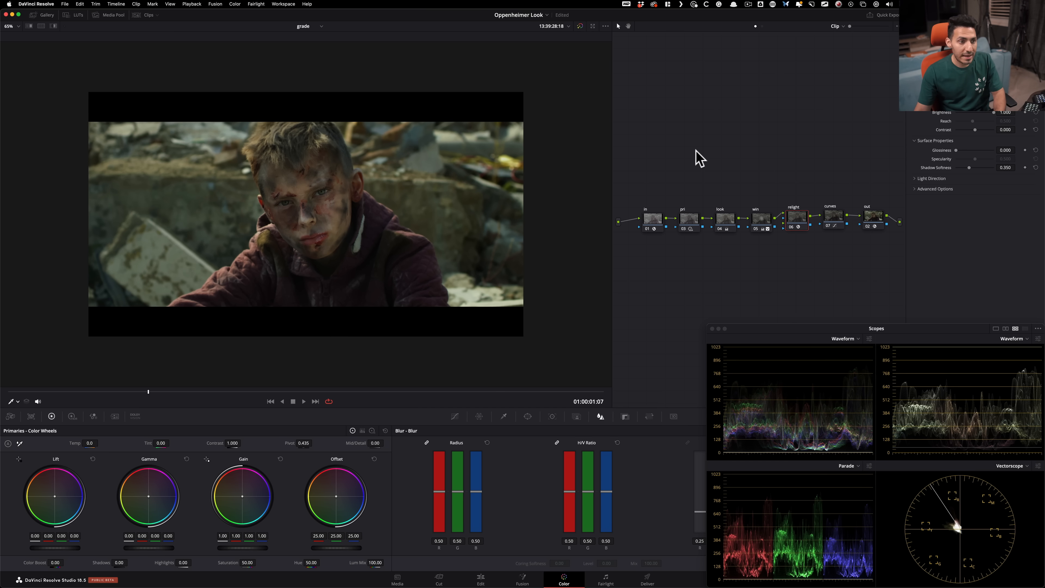
- Raise gain to 1.20 and nudge gamma to 0.01 to brighten the relit face
{"action": "left_click_drag", "start_coordinate": [244, 495], "coordinate": [244, 486]}
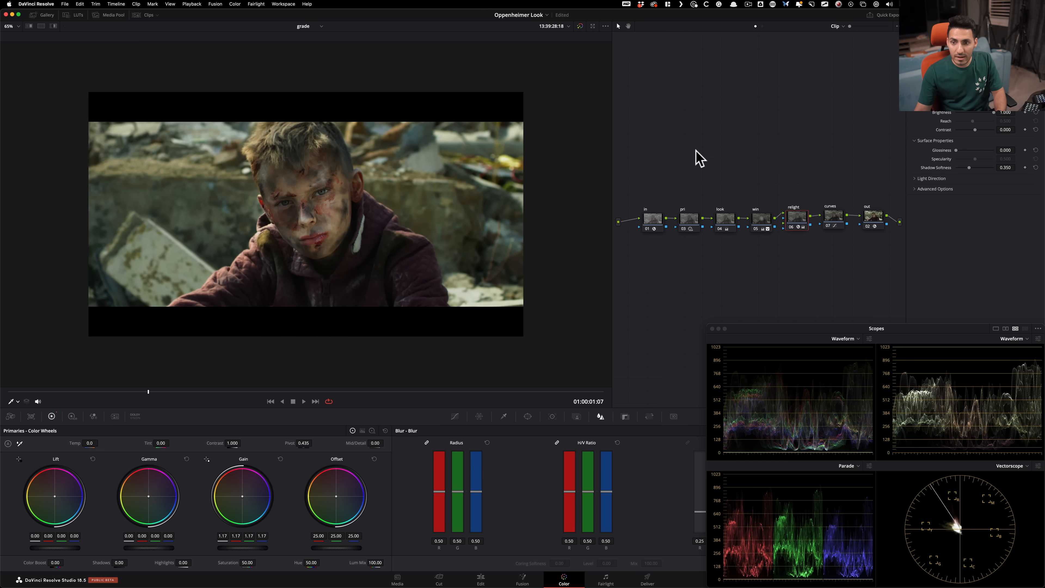
{"action": "left_click", "coordinate": [327, 250]}
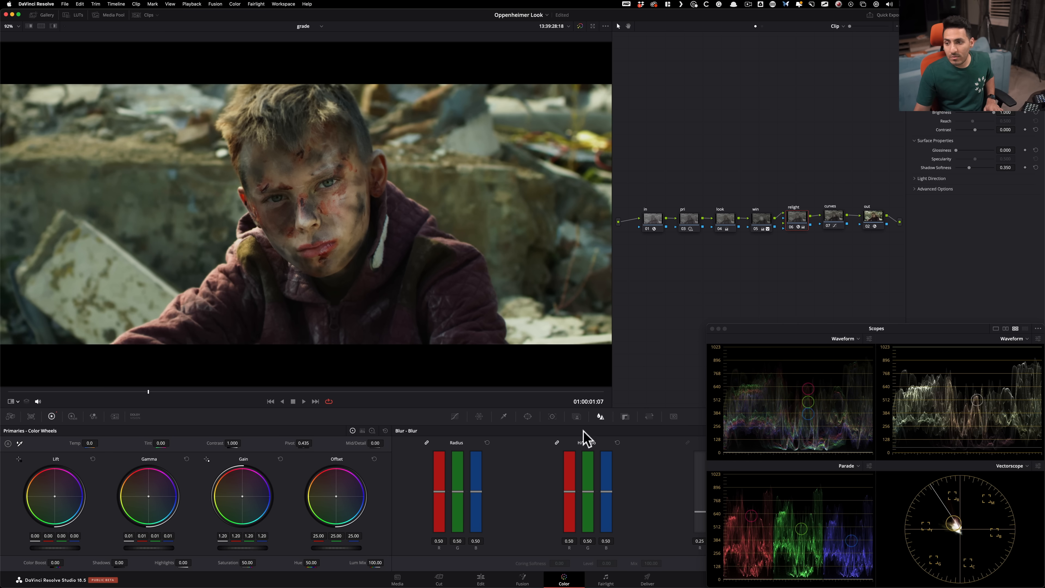
- Draw a soft custom pen window outlining the boy's face for the relight
{"action": "left_click", "coordinate": [526, 415]}
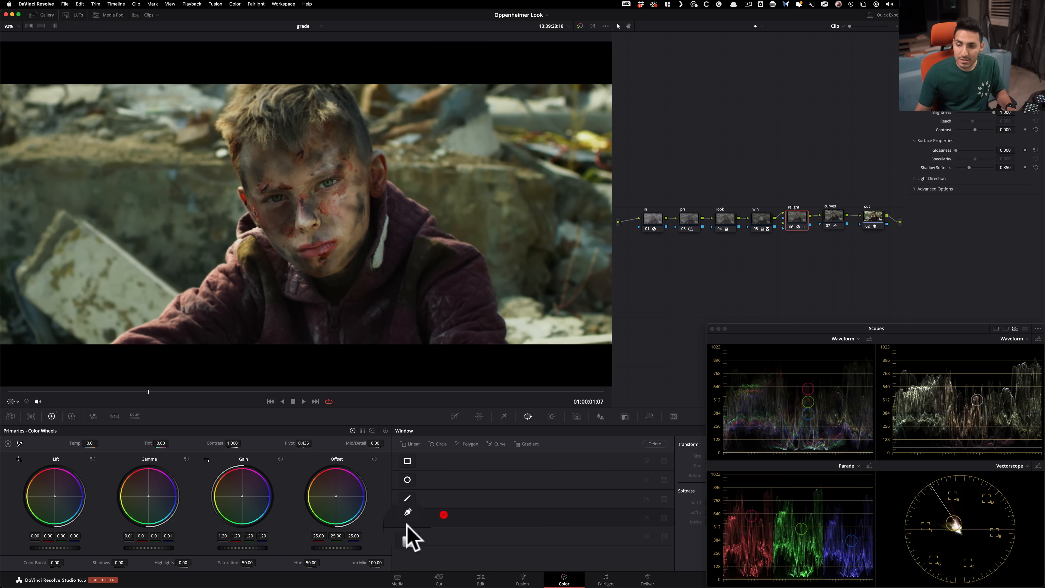
{"action": "left_click", "coordinate": [407, 517]}
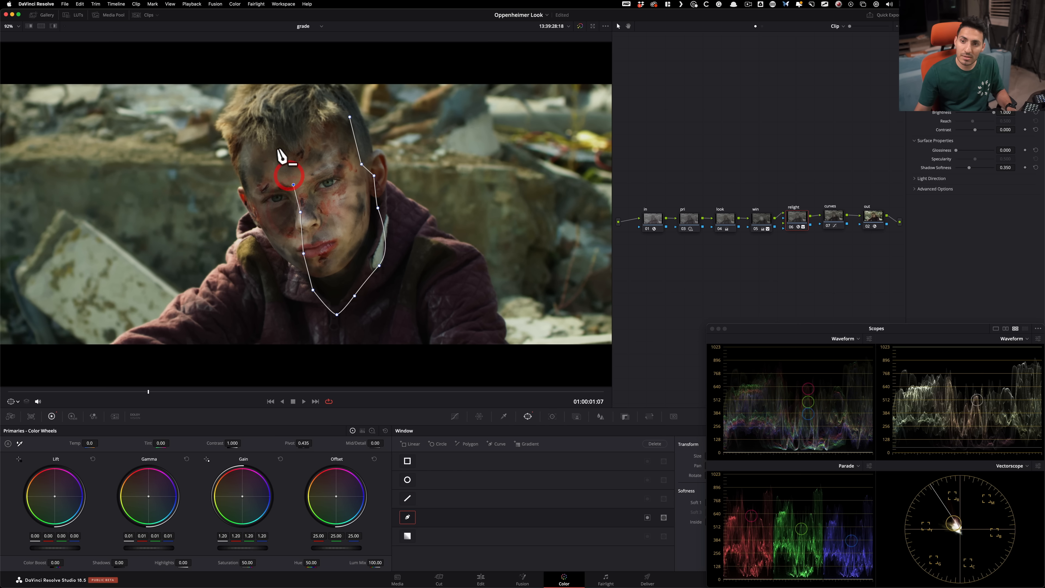
{"action": "left_click_drag", "start_coordinate": [294, 185], "coordinate": [346, 114]}
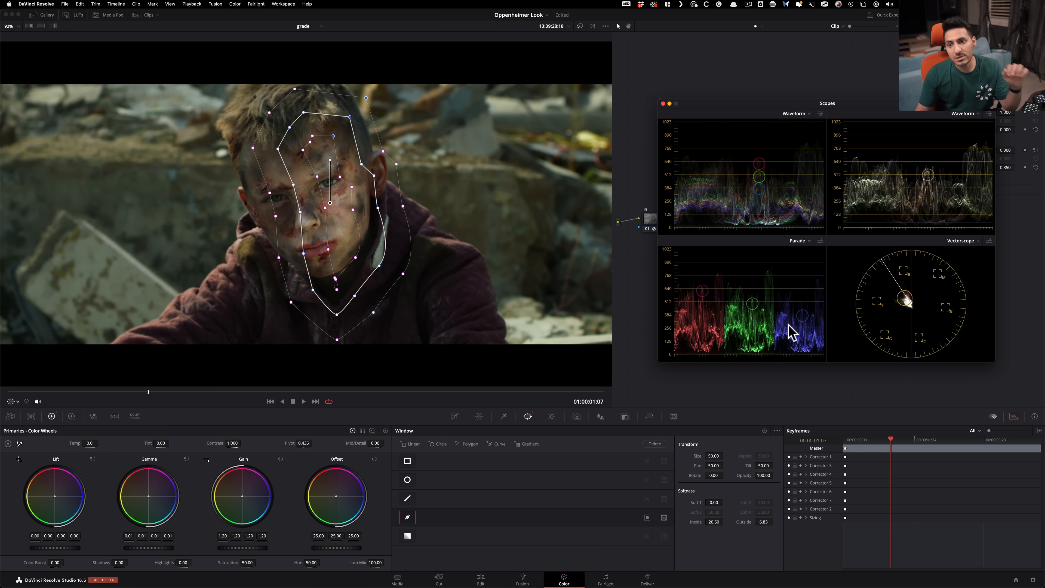
{"action": "left_click", "coordinate": [551, 416]}
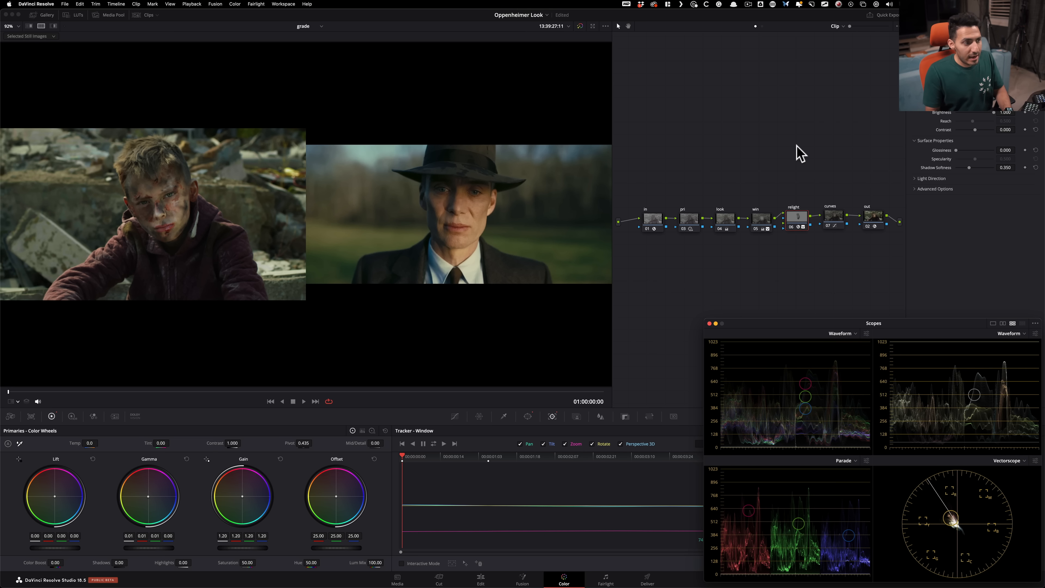
{"action": "left_click", "coordinate": [796, 217]}
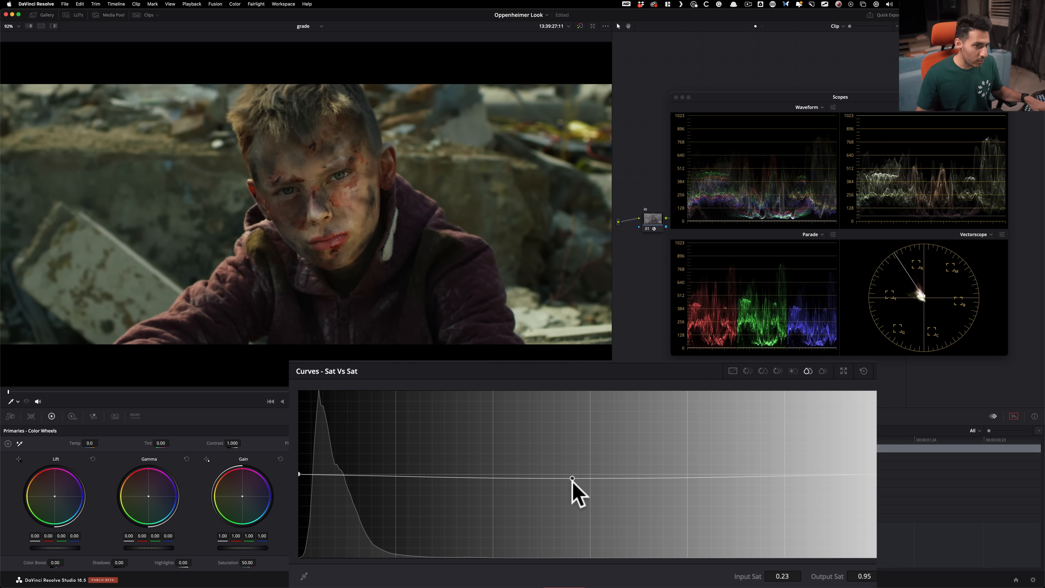
- Dip the Sat vs Sat curve through mid and high saturations, then select the relight node
{"action": "left_click_drag", "start_coordinate": [572, 480], "coordinate": [605, 541]}
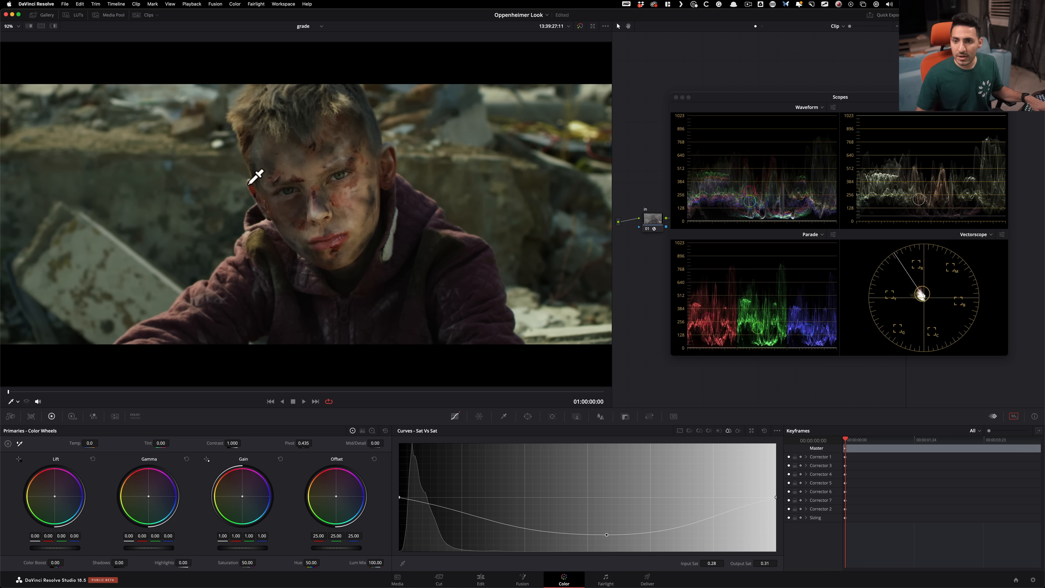
{"action": "left_click", "coordinate": [766, 431]}
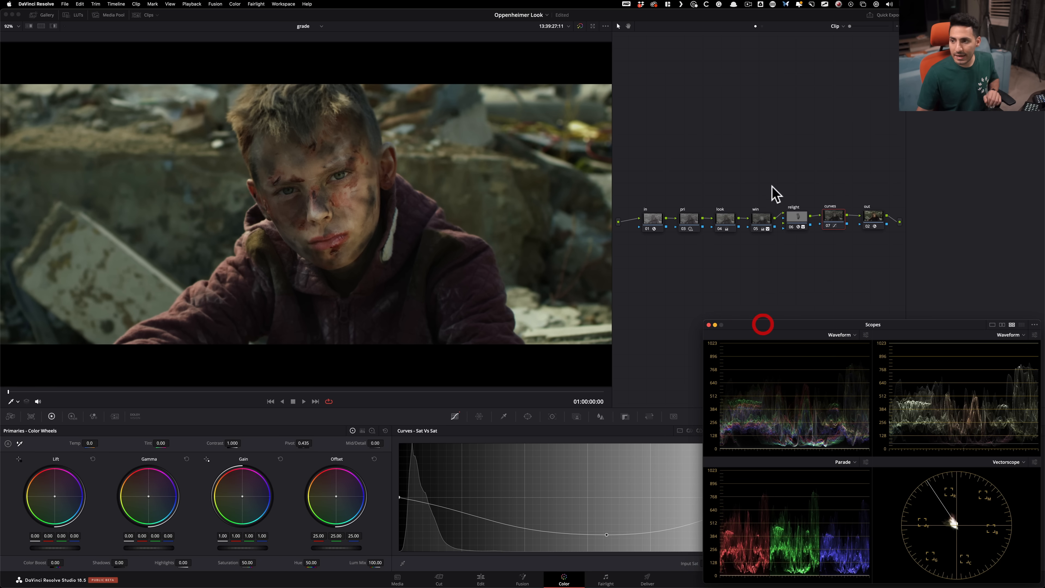
{"action": "left_click", "coordinate": [796, 217]}
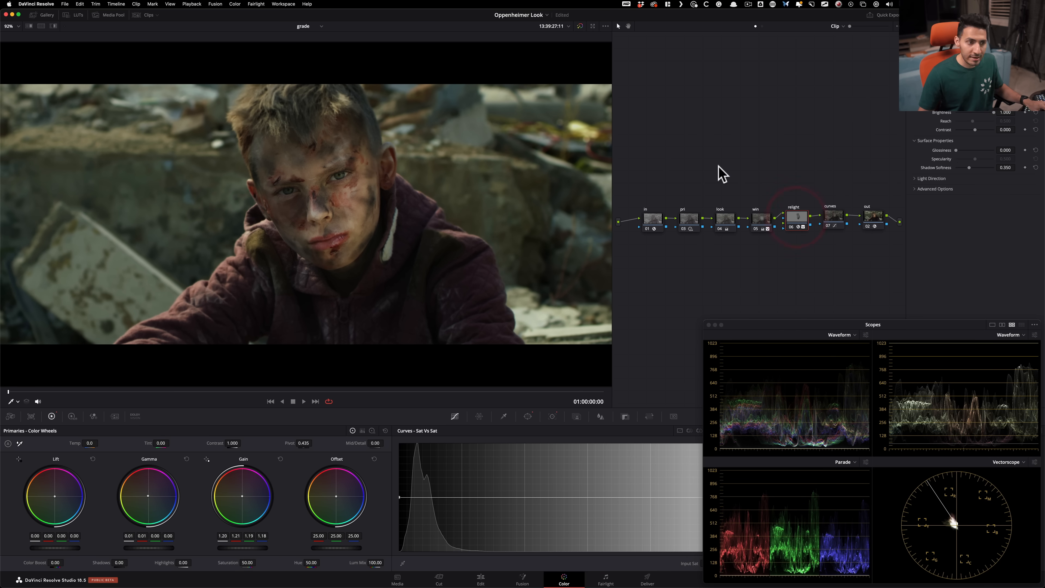
- Show the Oppenheimer reference still full frame in the viewer
{"action": "left_click", "coordinate": [761, 217]}
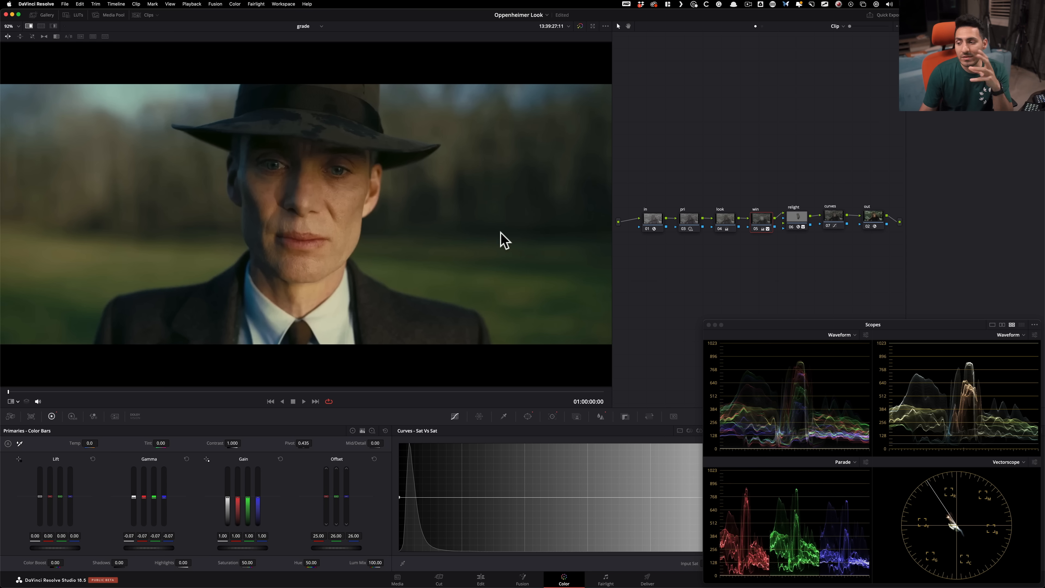
{"action": "mouse_move", "coordinate": [525, 243]}
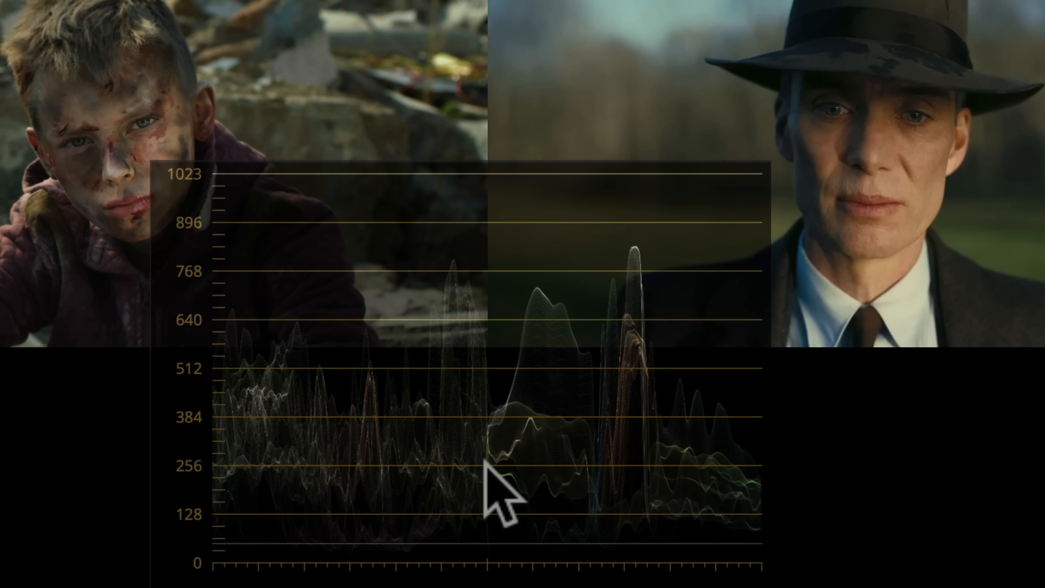
{"action": "mouse_move", "coordinate": [149, 233]}
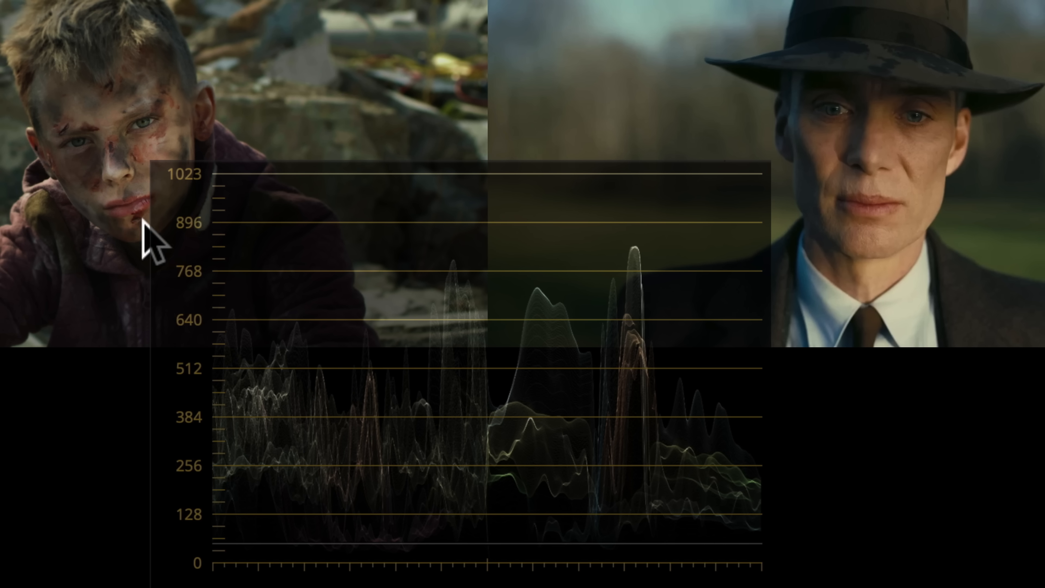
{"action": "mouse_move", "coordinate": [697, 507]}
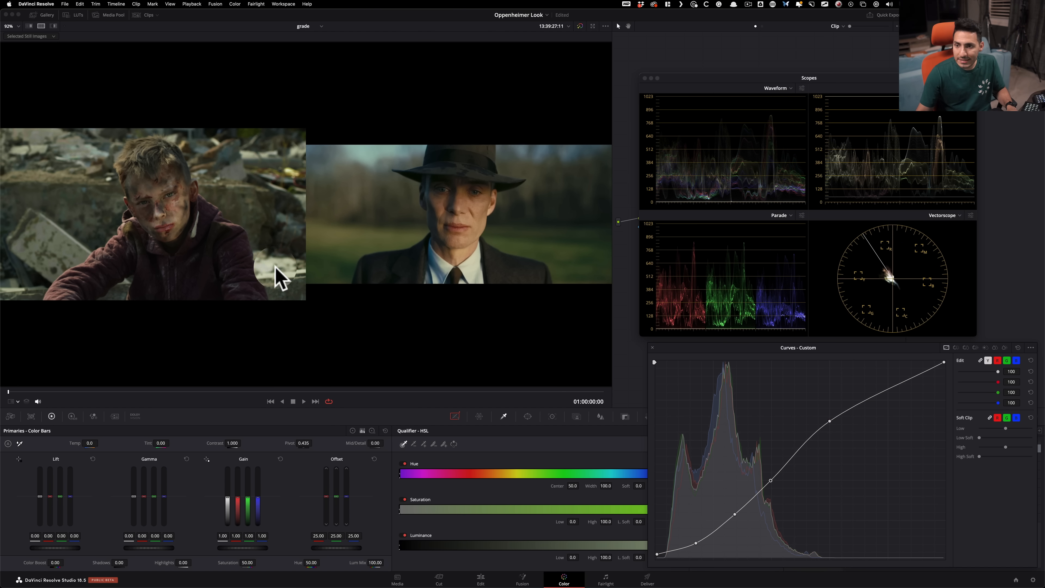
{"action": "mouse_move", "coordinate": [903, 127]}
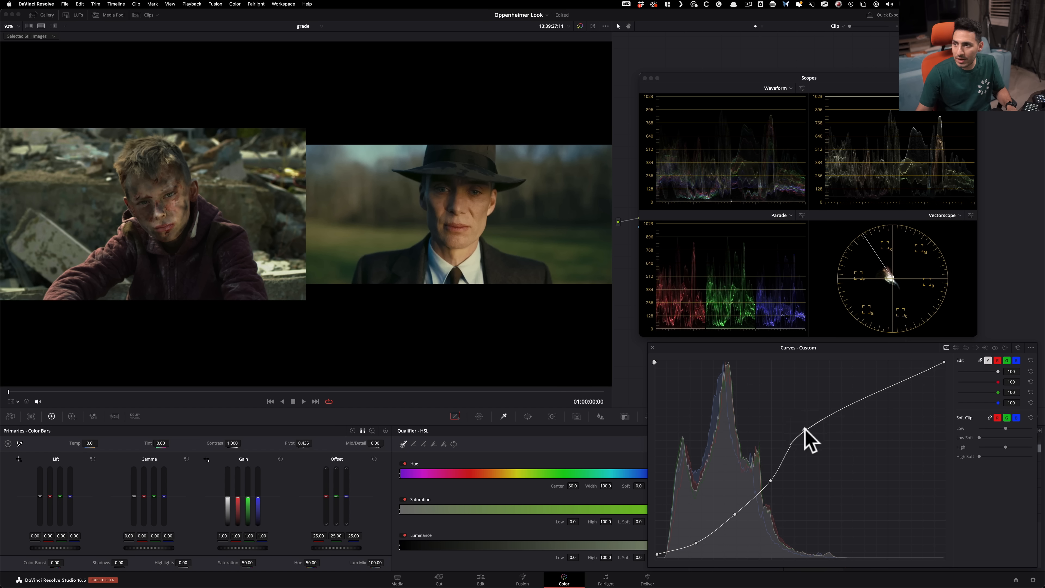
- Lift the custom curve's upper control point to brighten the boy clip's upper midtones
{"action": "left_click_drag", "start_coordinate": [807, 433], "coordinate": [816, 434]}
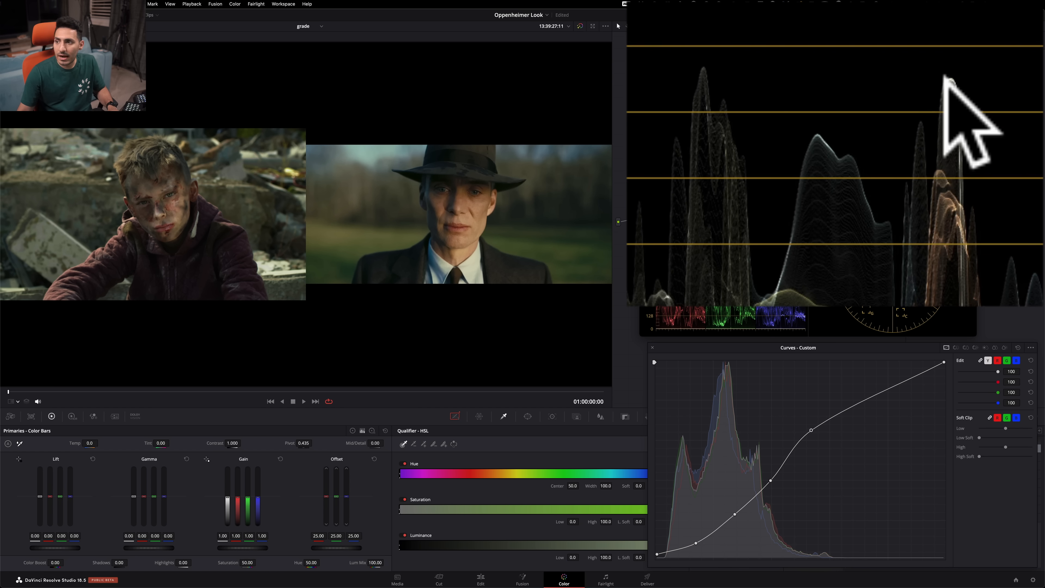
{"action": "mouse_move", "coordinate": [761, 234]}
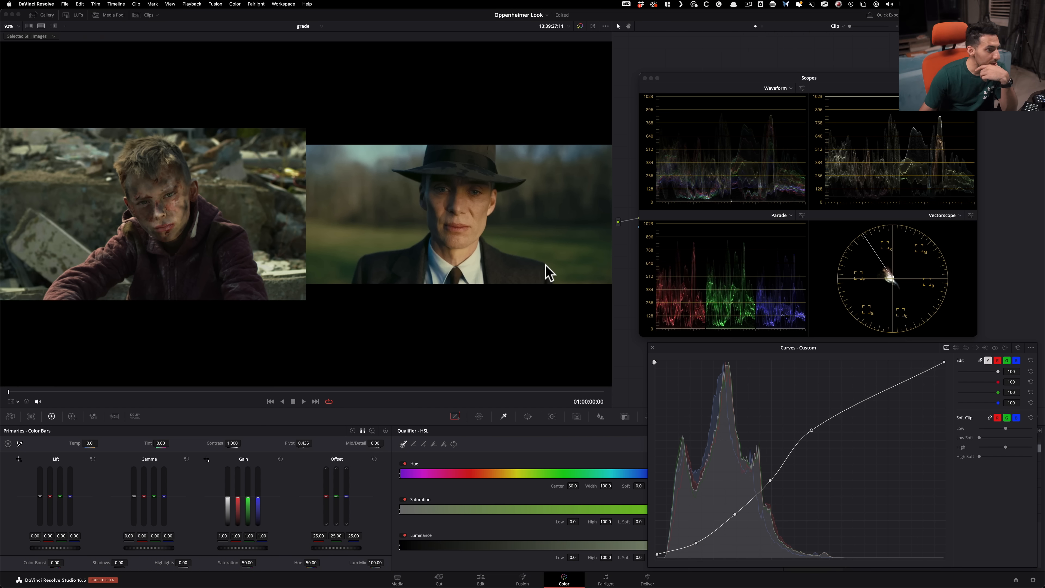
{"action": "mouse_move", "coordinate": [205, 270]}
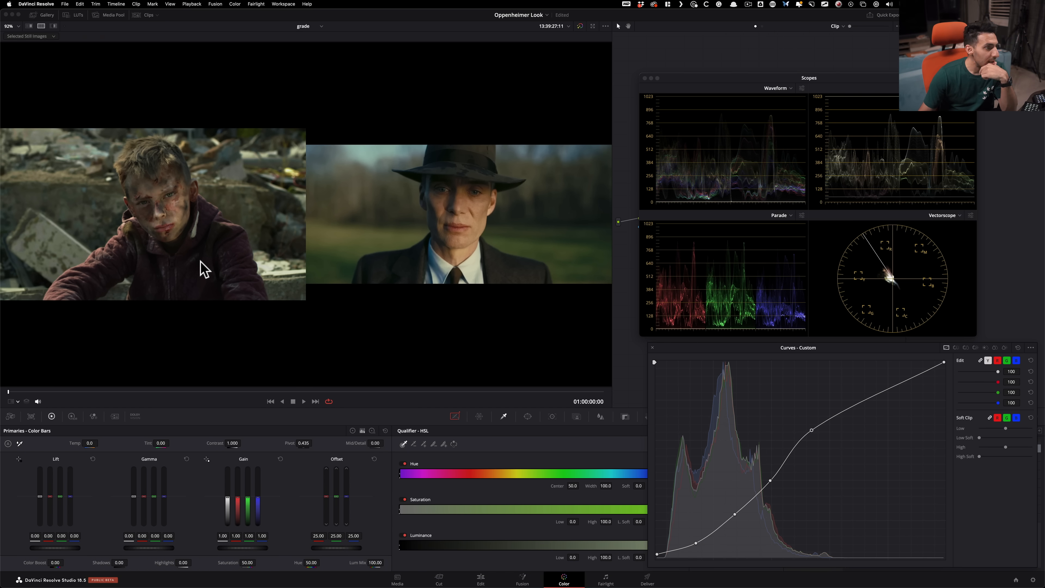
{"action": "mouse_move", "coordinate": [200, 270]}
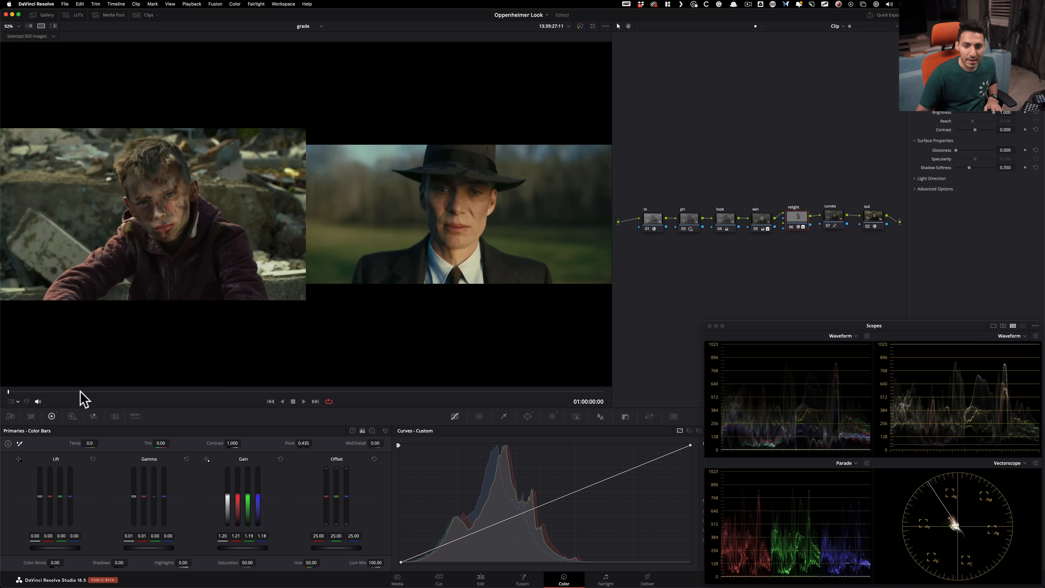
{"action": "mouse_move", "coordinate": [146, 400]}
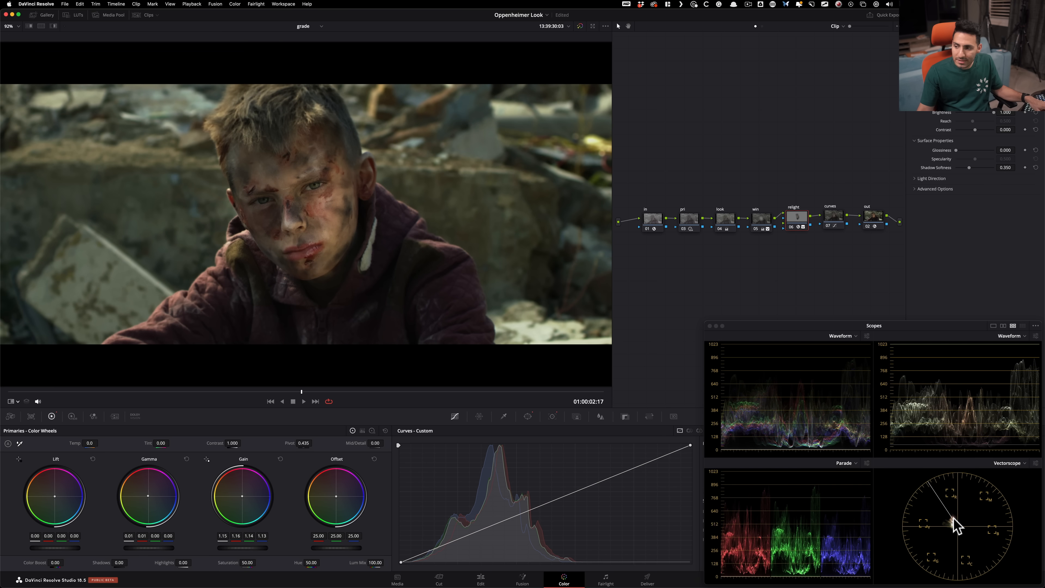
{"action": "mouse_move", "coordinate": [315, 316]}
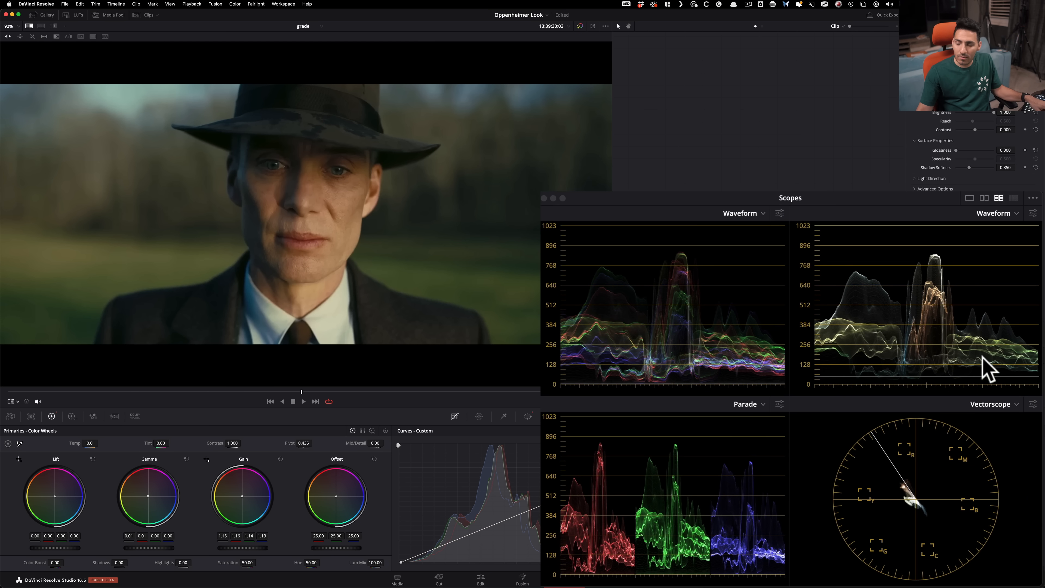
{"action": "mouse_move", "coordinate": [853, 324]}
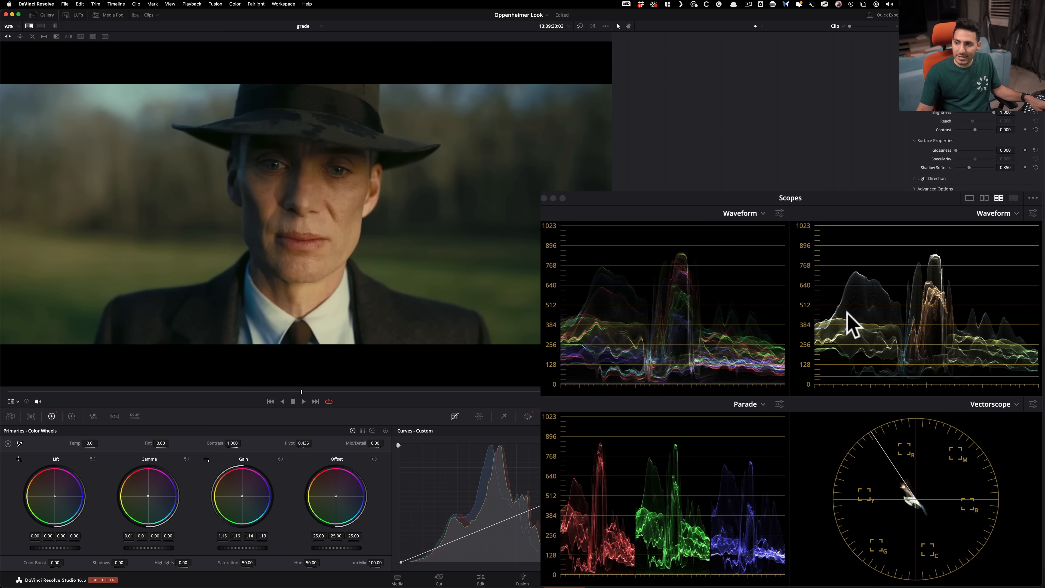
{"action": "mouse_move", "coordinate": [1022, 354]}
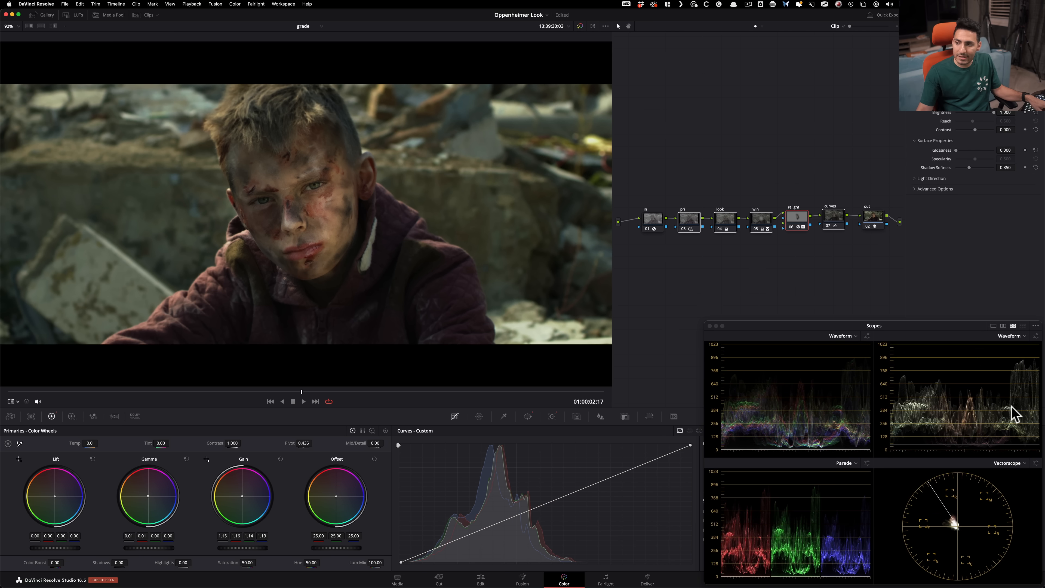
- Bypass the win and relight nodes for a before/after comparison against the Oppenheimer still
{"action": "left_click", "coordinate": [759, 217]}
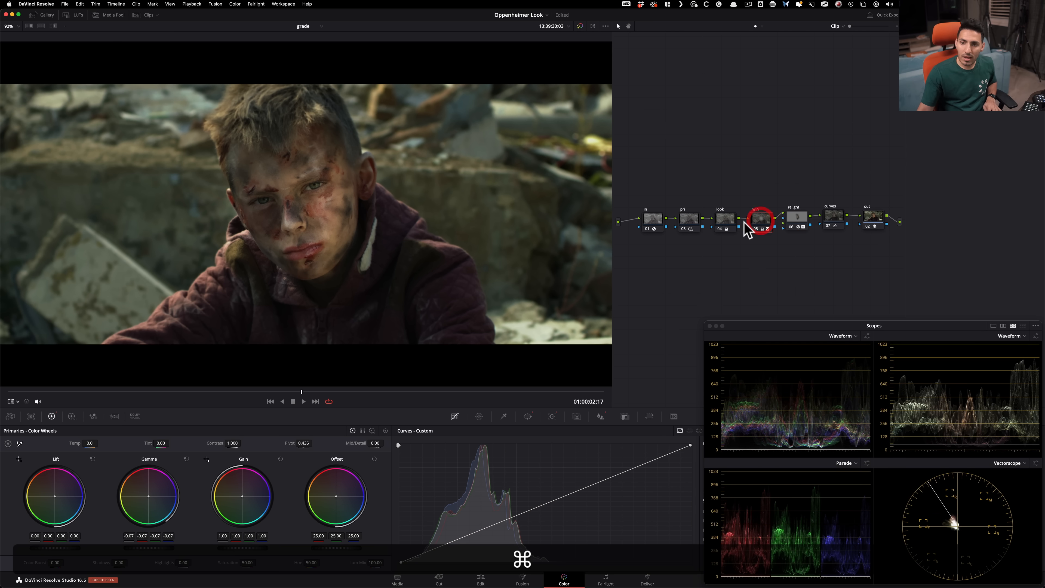
{"action": "left_click", "coordinate": [760, 218]}
{"action": "type", "text": "win"}
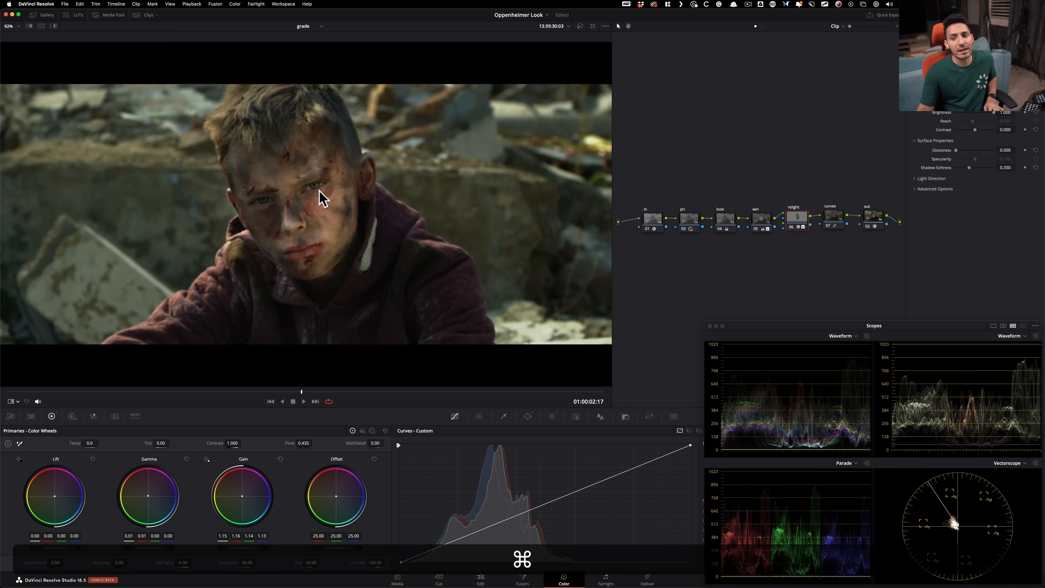
{"action": "left_click", "coordinate": [688, 219]}
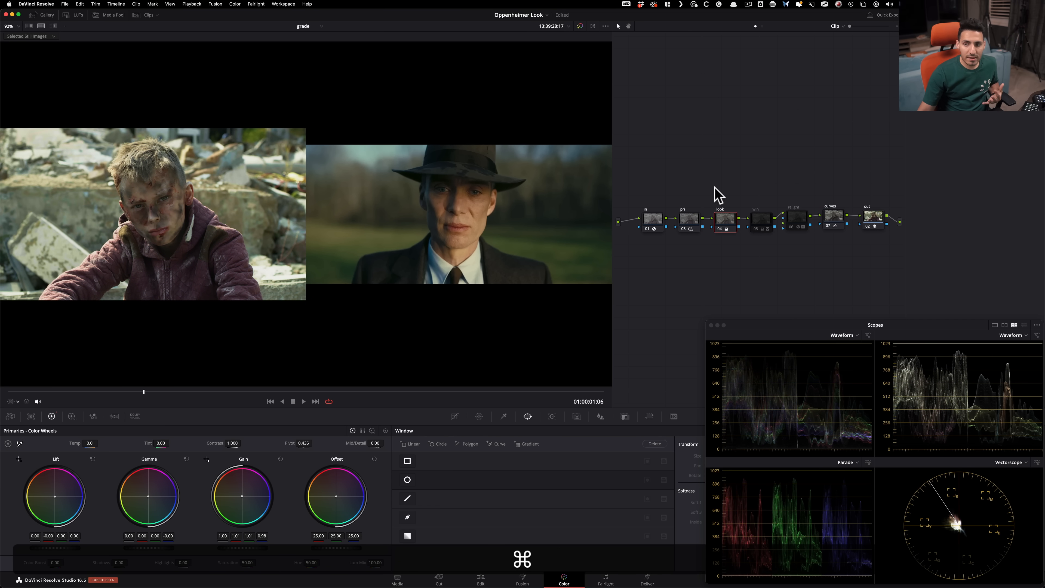
{"action": "mouse_move", "coordinate": [780, 227]}
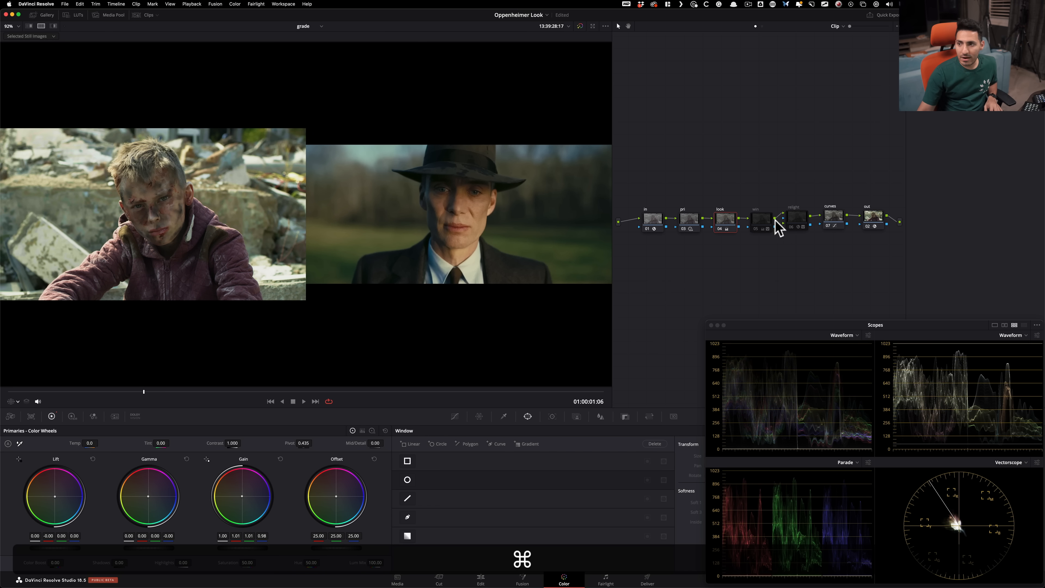
- Re-enable the win and relight nodes so the full grade shows beside the Oppenheimer still
{"action": "left_click", "coordinate": [759, 218]}
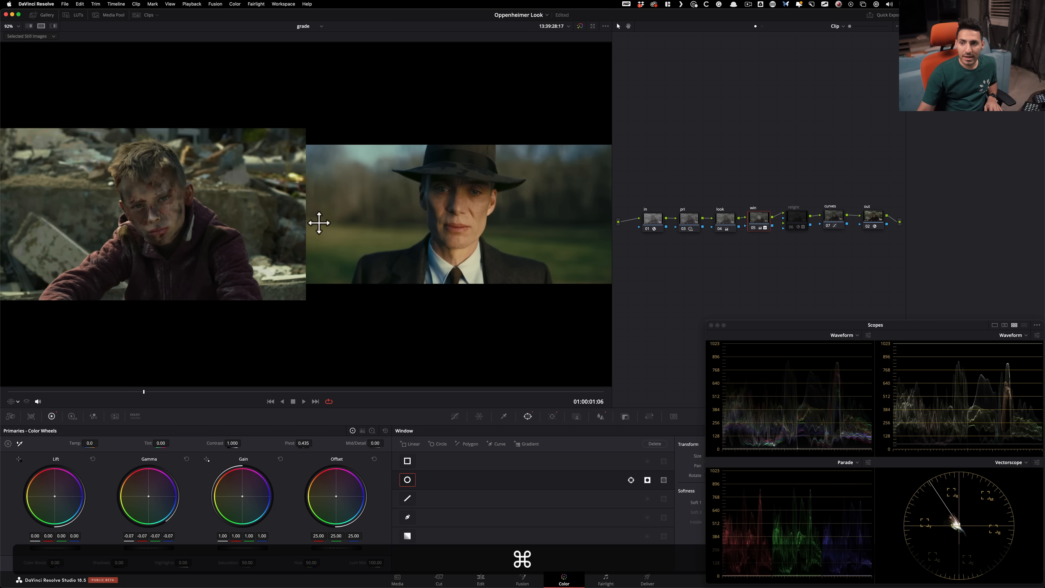
{"action": "left_click", "coordinate": [796, 218]}
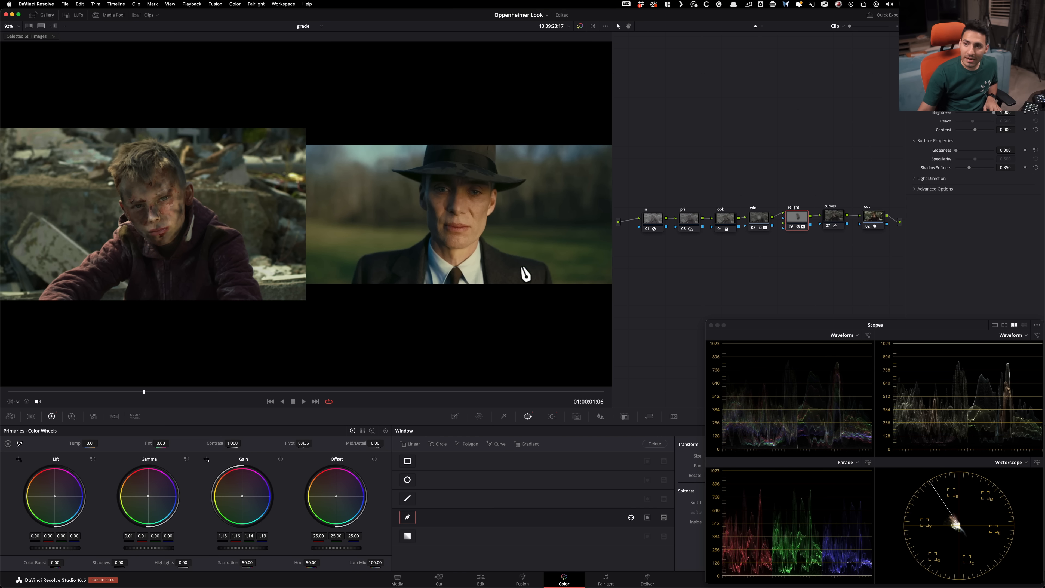
{"action": "mouse_move", "coordinate": [774, 282]}
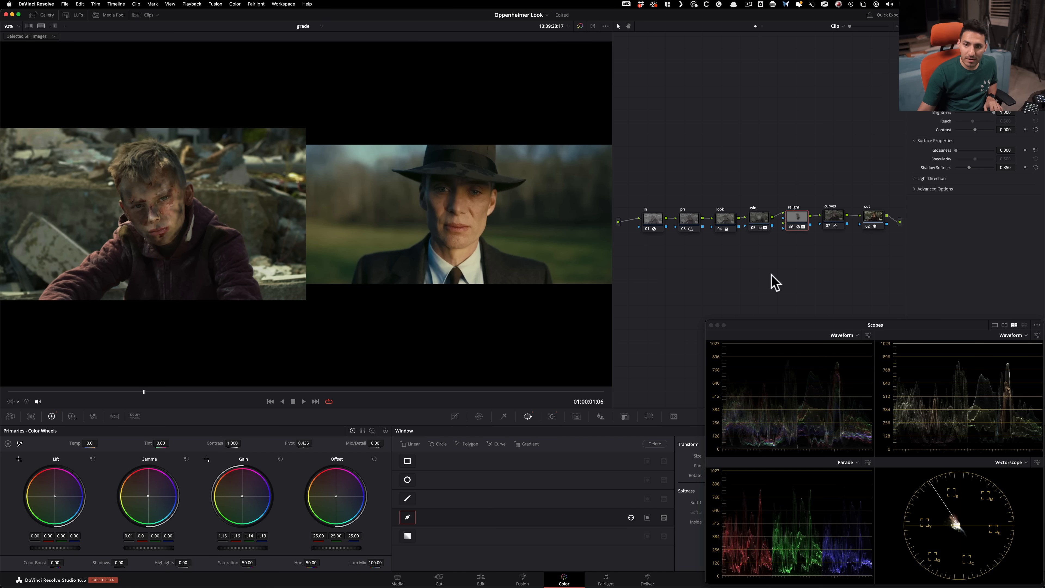